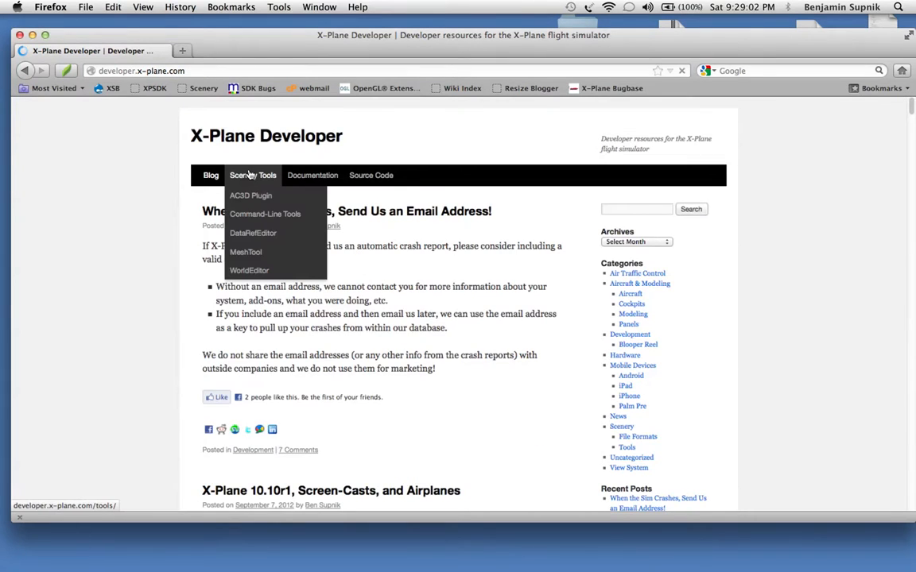
Step: Go to the DataRefEditor page on the developer site and follow its download wiki link
click(253, 233)
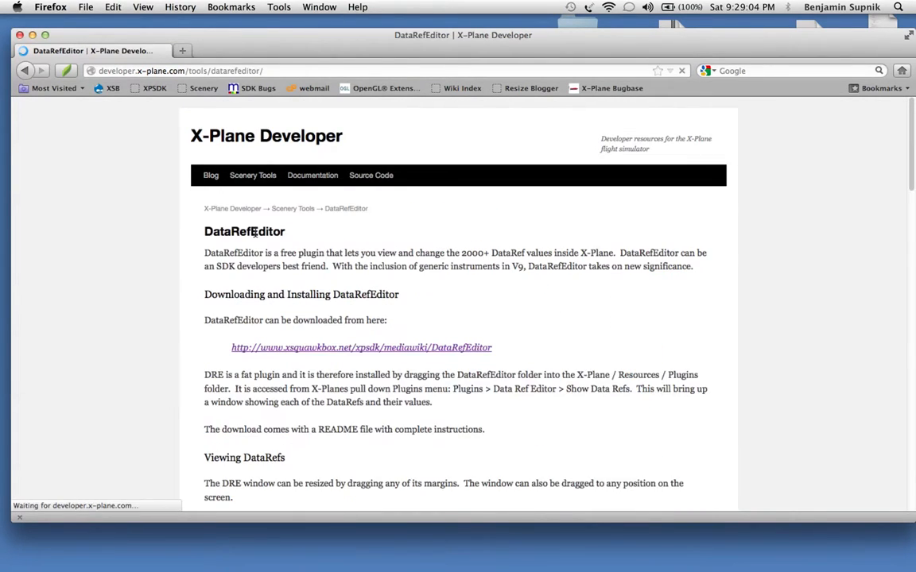
scroll(down, 3)
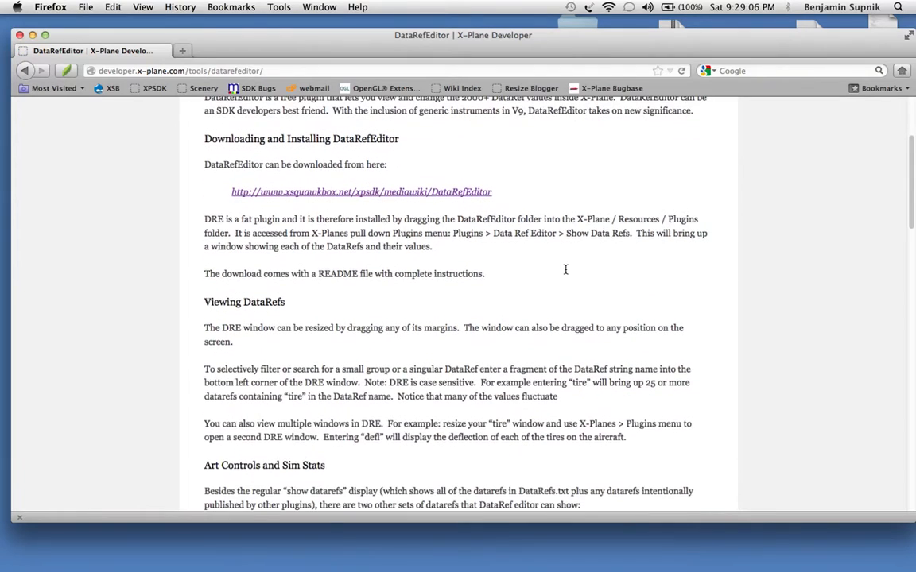
scroll(up, 3)
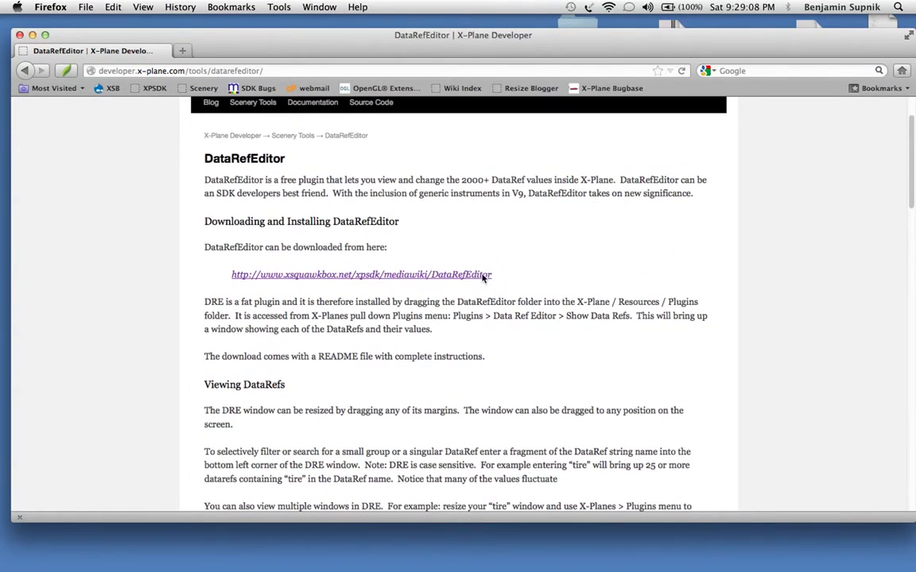
click(361, 275)
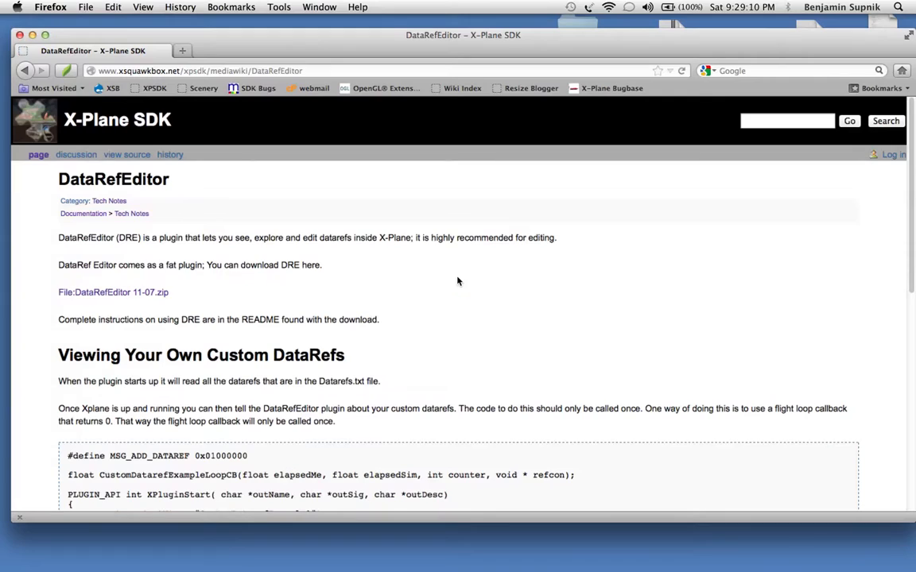
mouse_move(269, 233)
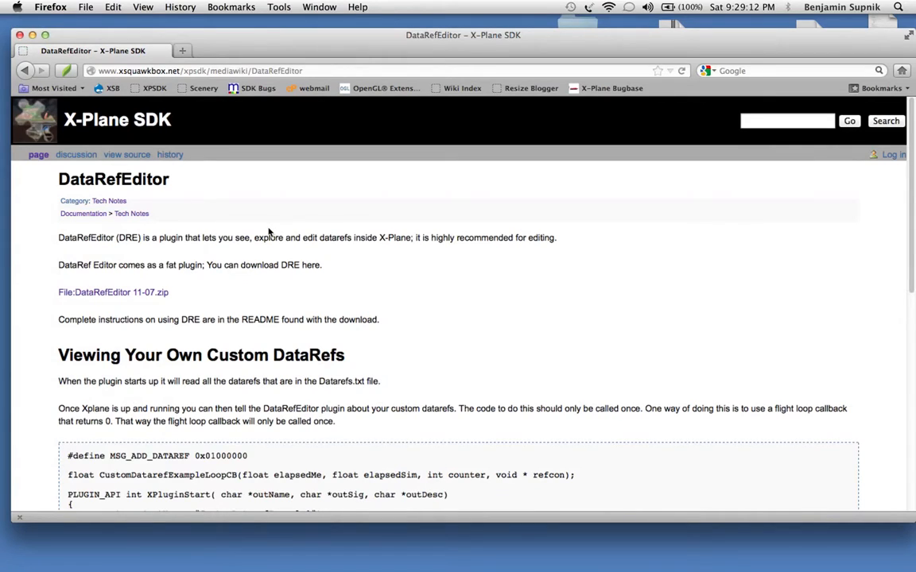
mouse_move(113, 292)
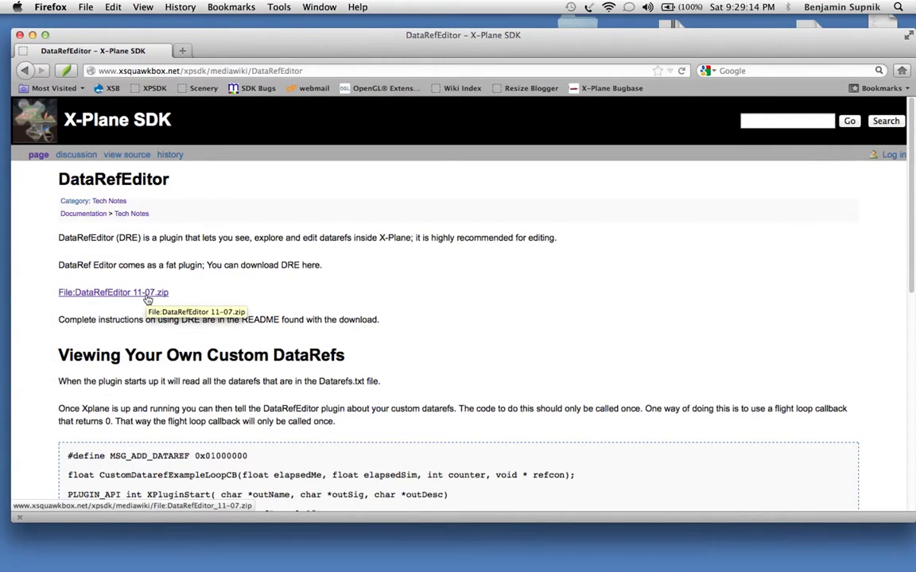
Step: Download DataRefEditor_11-07.zip and save it to the Desktop
click(113, 292)
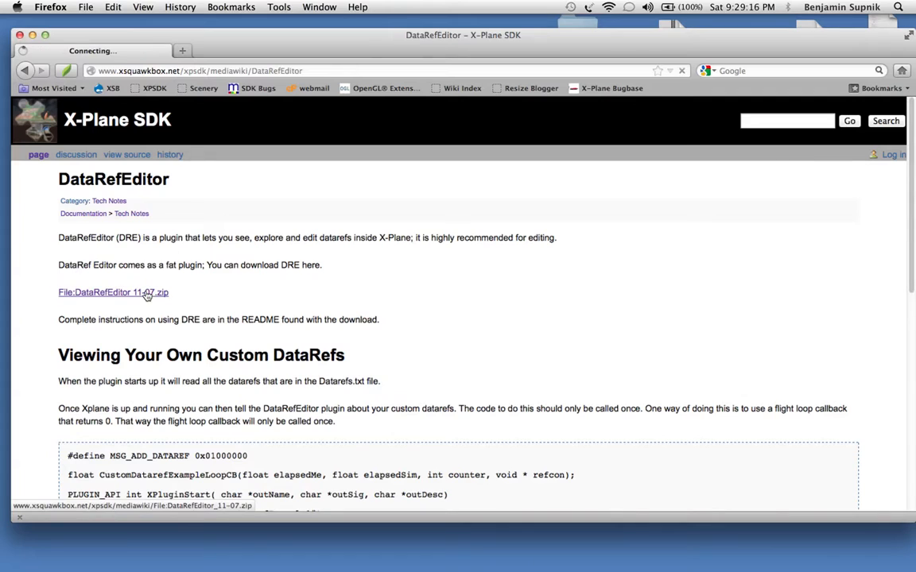
click(112, 291)
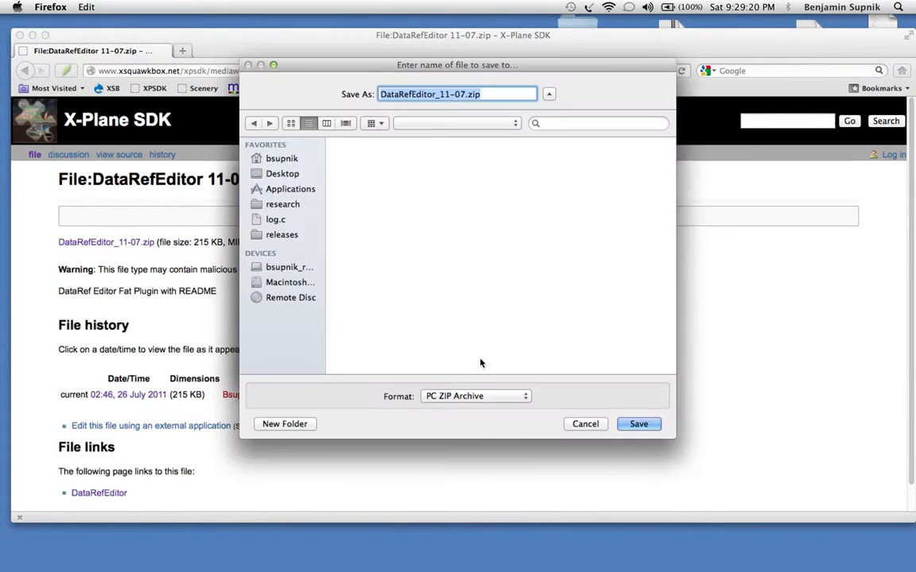
click(283, 173)
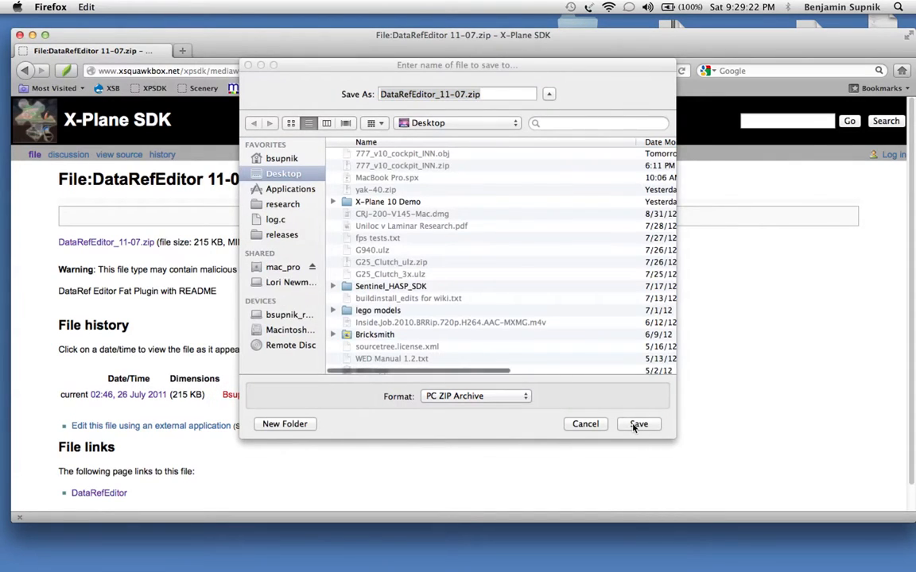
click(638, 423)
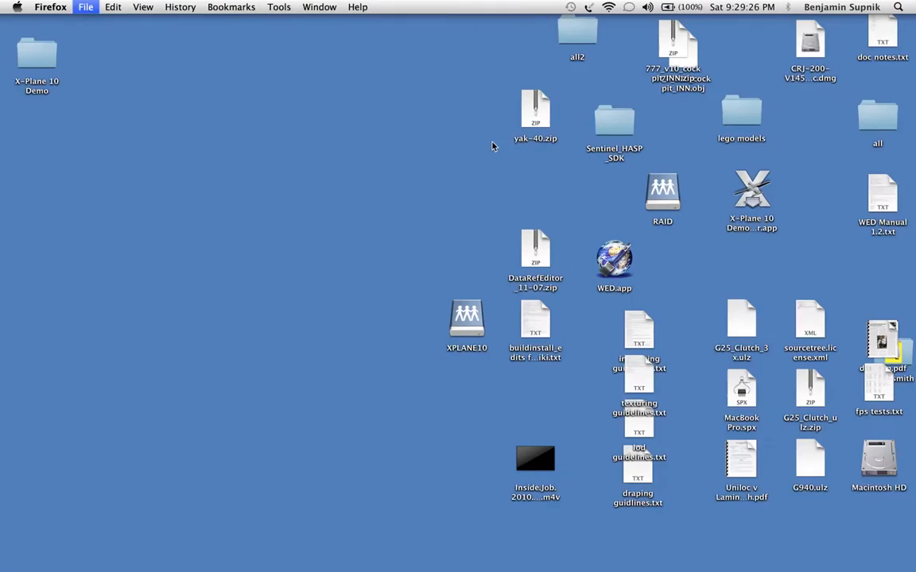
Step: Extract the DataRefEditor zip and expand its folder to show lin.xpl, mac.xpl, win.xpl and README
click(535, 259)
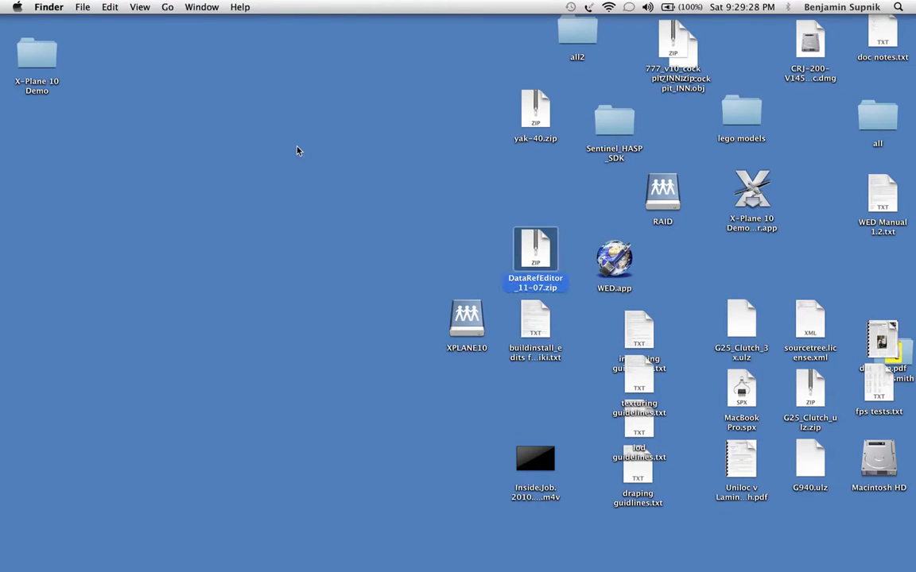
double_click(535, 251)
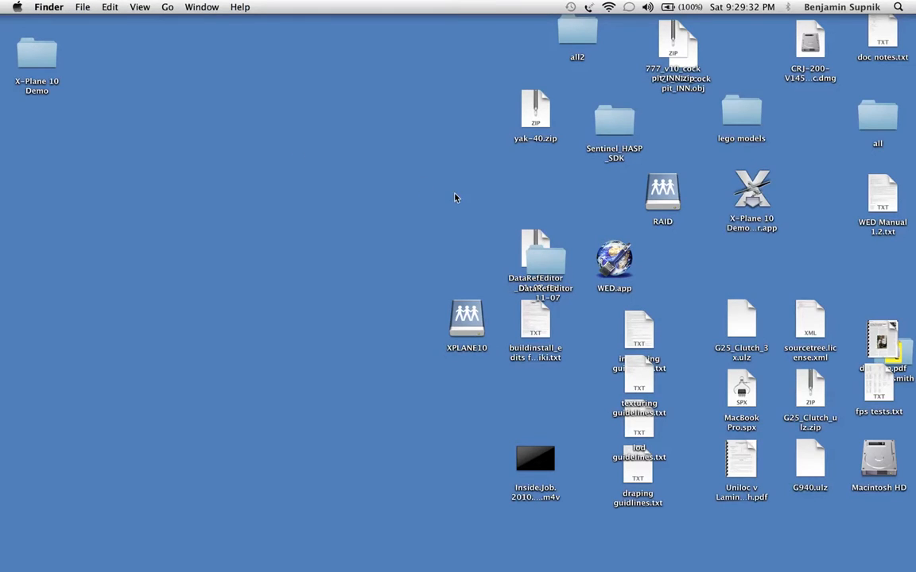
double_click(535, 254)
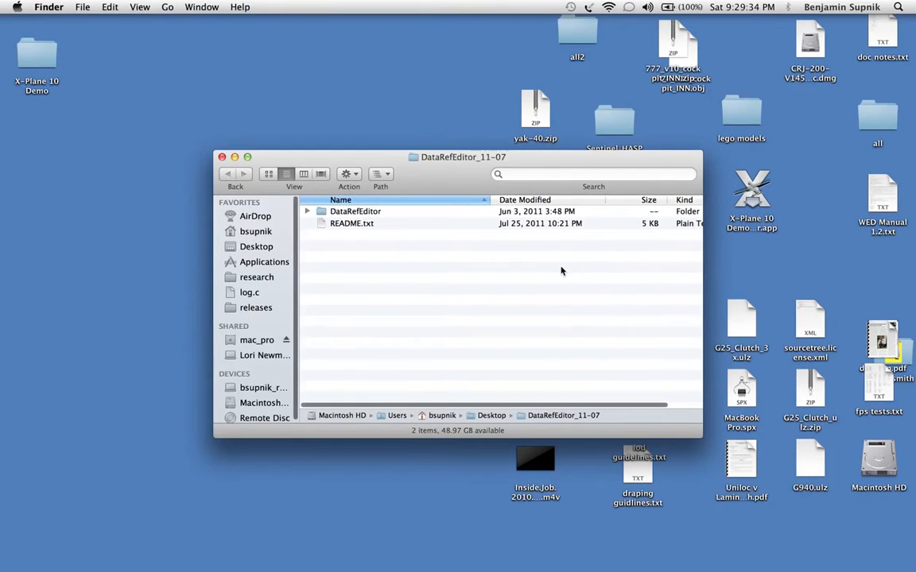
click(355, 210)
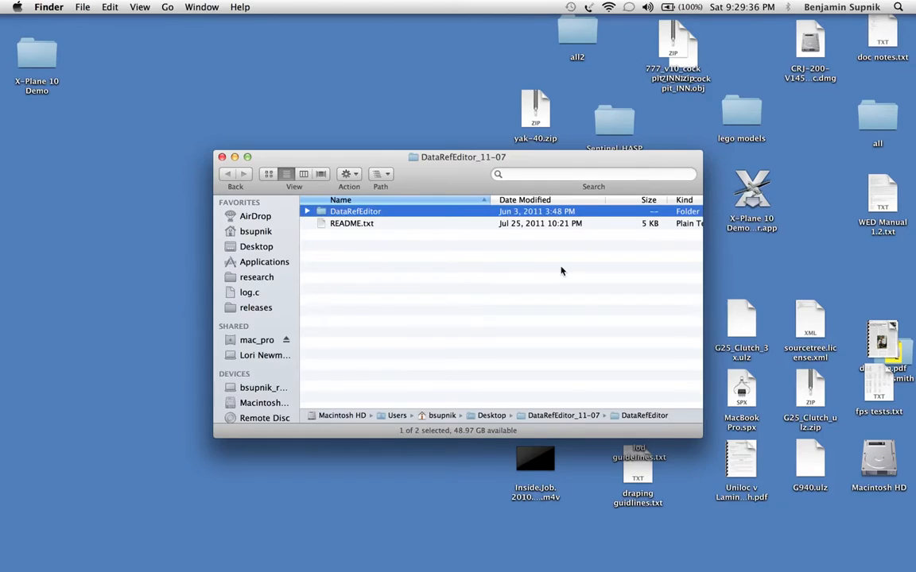
click(307, 210)
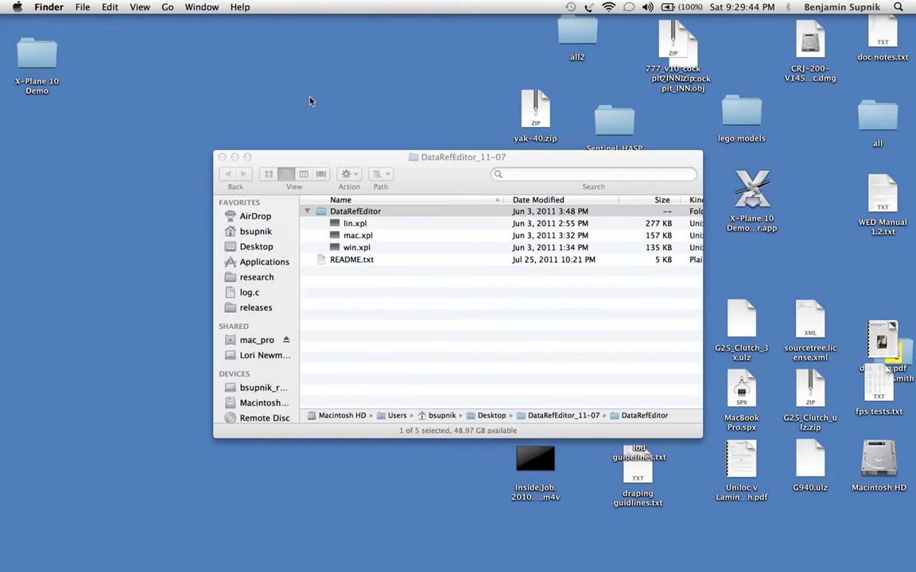
Step: Move the DataRefEditor folder into X-Plane 10 Demo/Resources/plugins
double_click(36, 52)
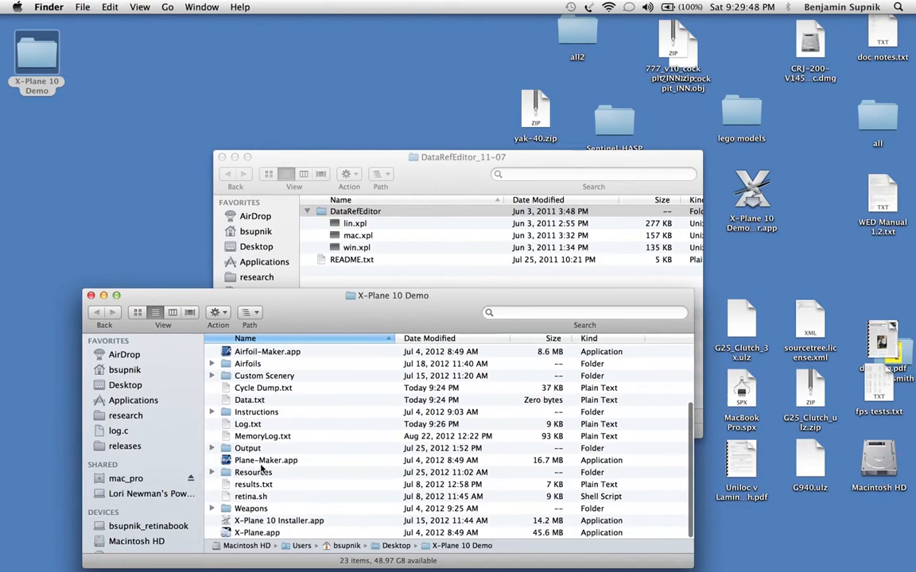
double_click(253, 472)
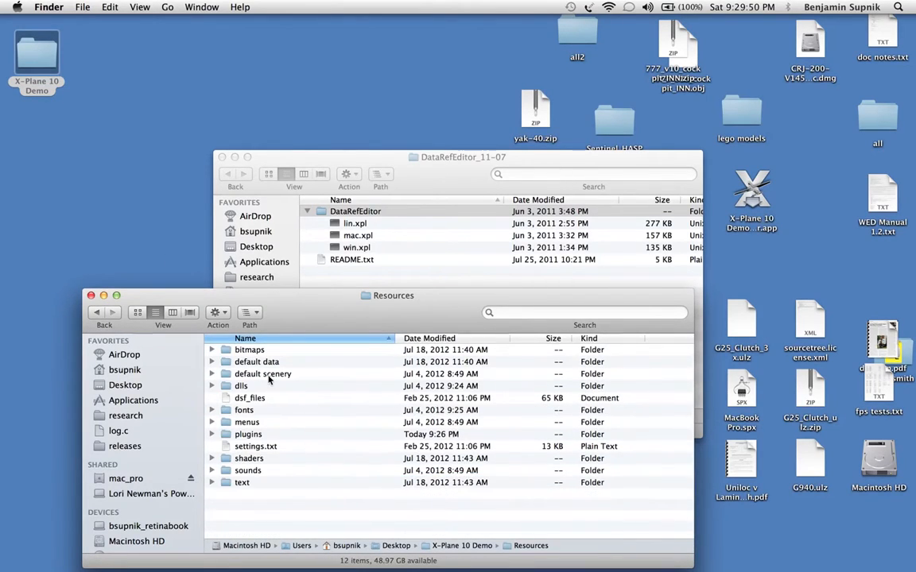
double_click(248, 434)
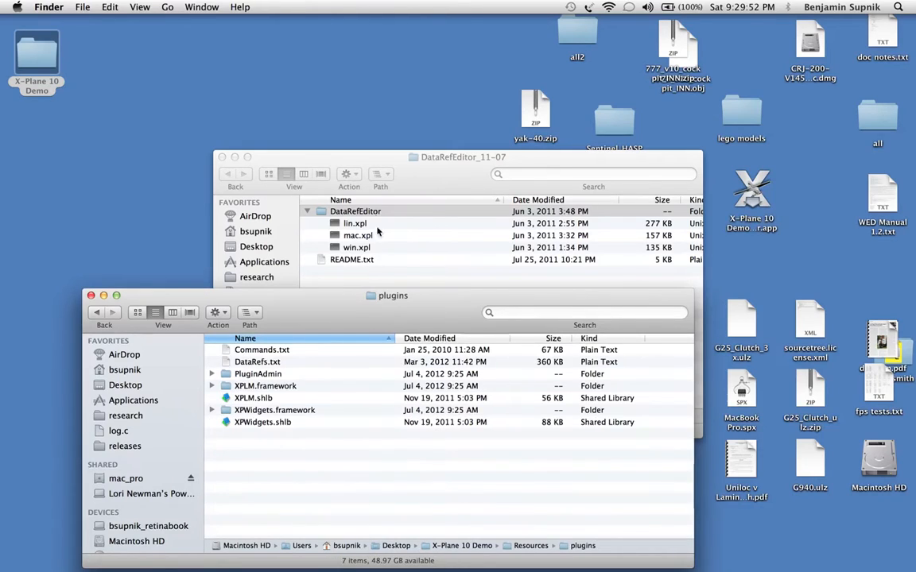
click(274, 409)
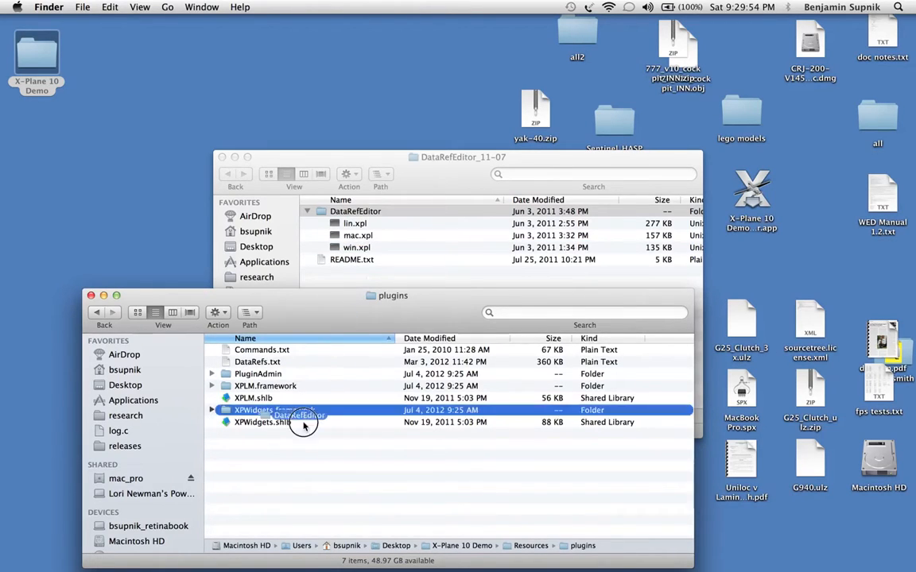
click(212, 361)
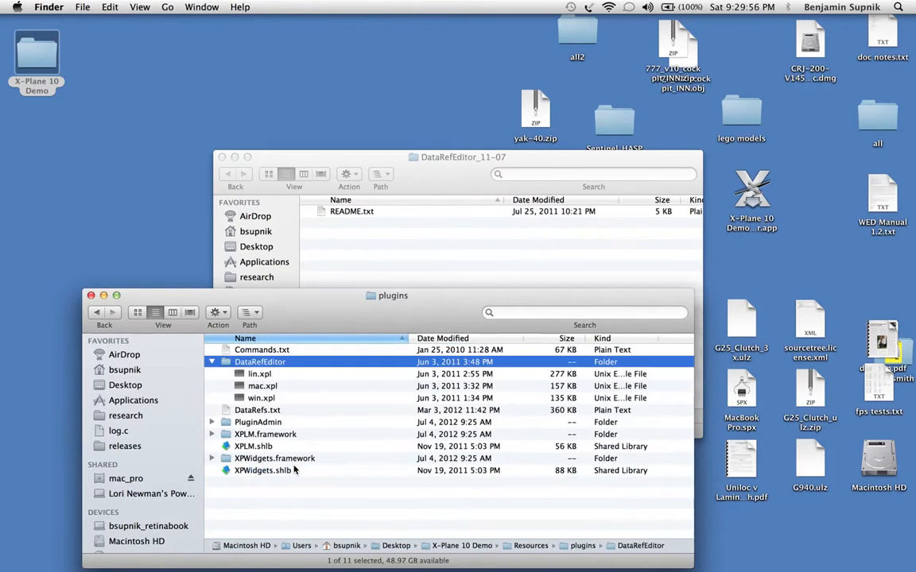
mouse_move(255, 284)
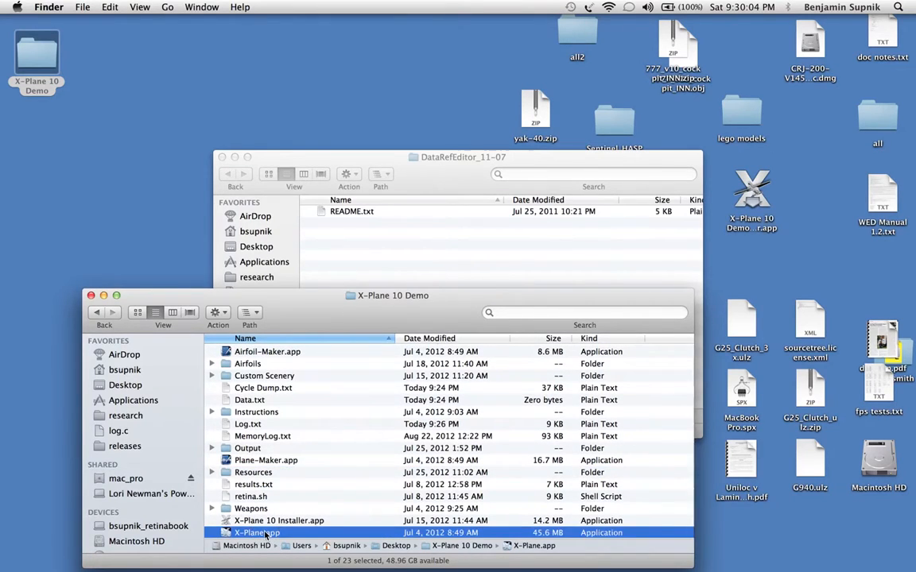
Step: Launch X-Plane.app from the X-Plane 10 Demo folder into the runway cockpit view
double_click(256, 533)
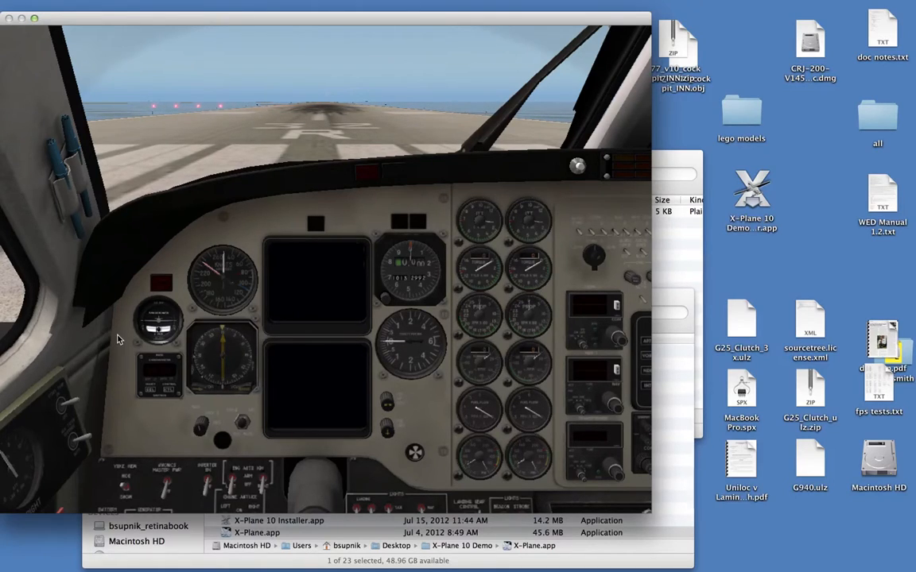
mouse_move(575, 120)
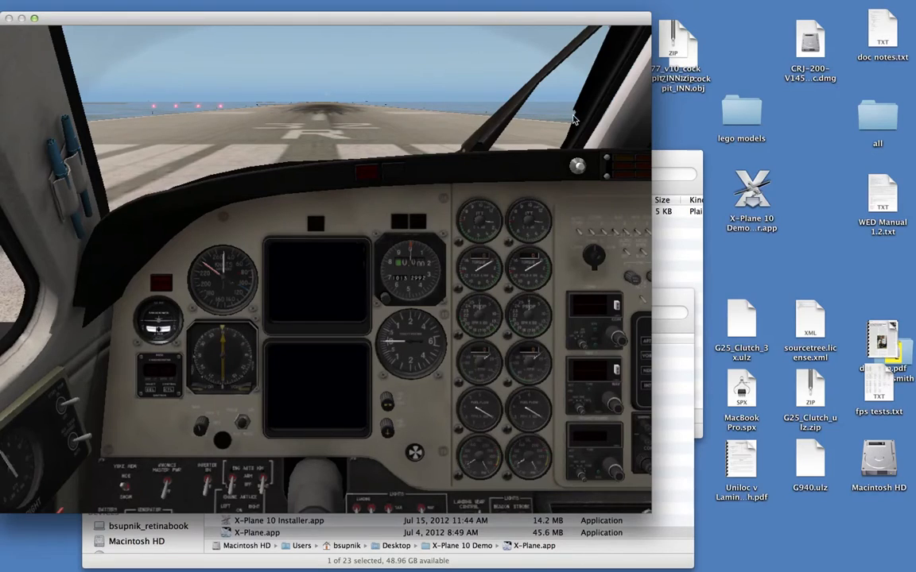
Step: Open Plugins > Data Ref Editor > Show Datarefs and scroll through the dataref list
click(364, 31)
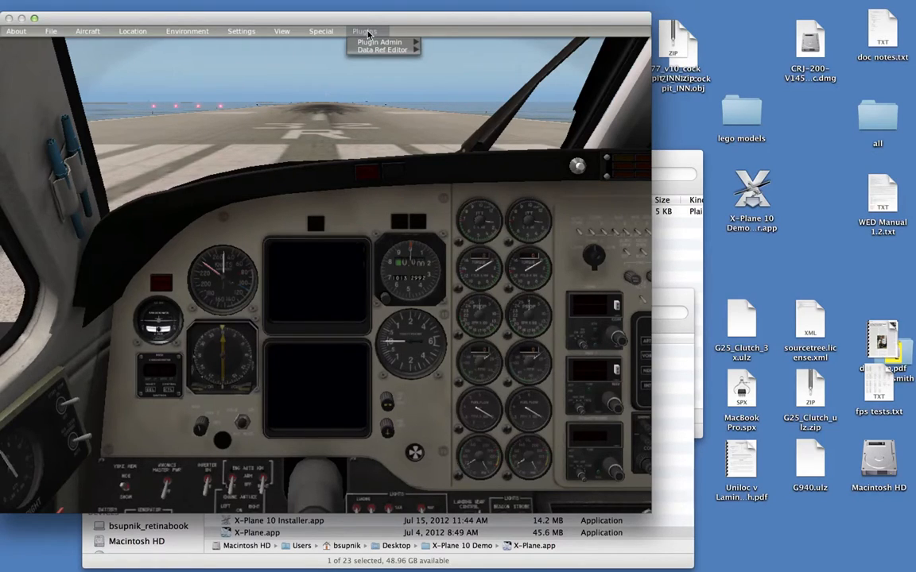
mouse_move(381, 49)
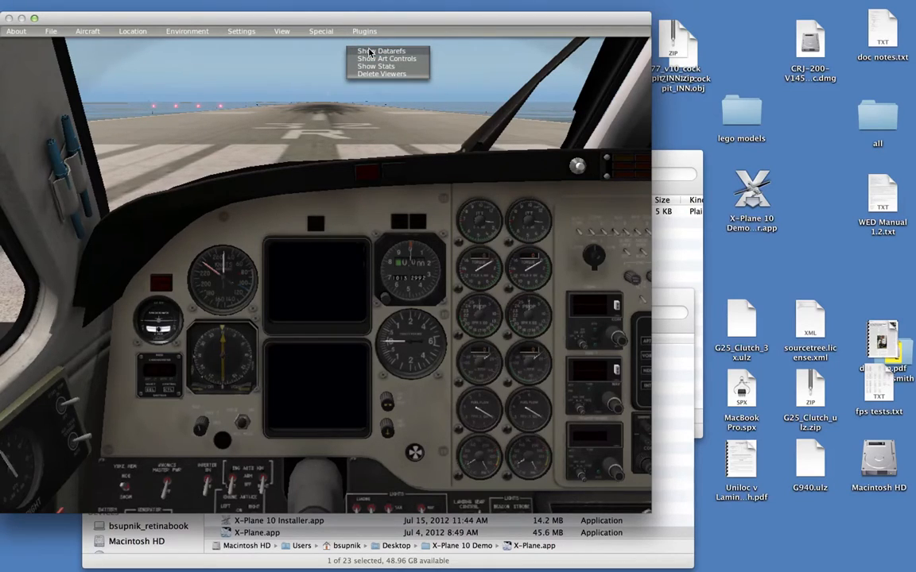
click(381, 50)
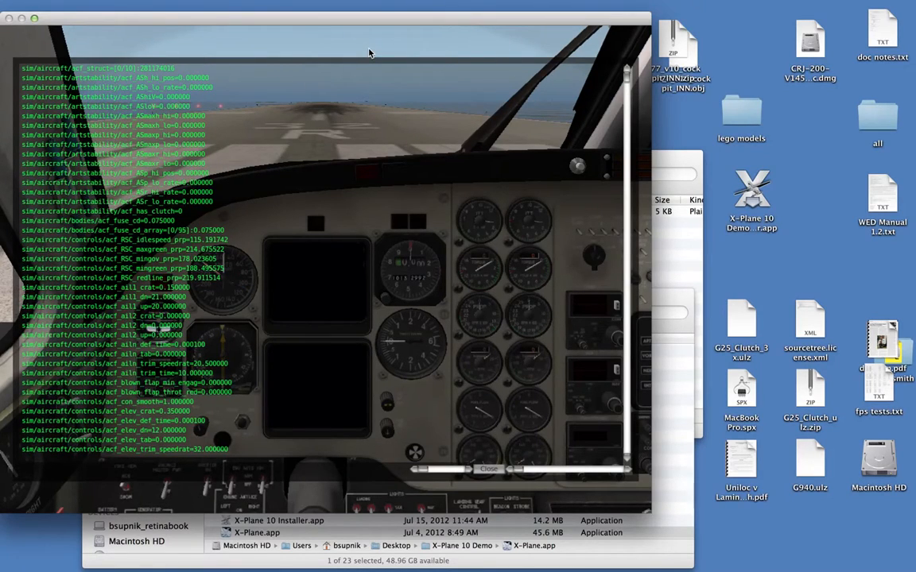
mouse_move(443, 140)
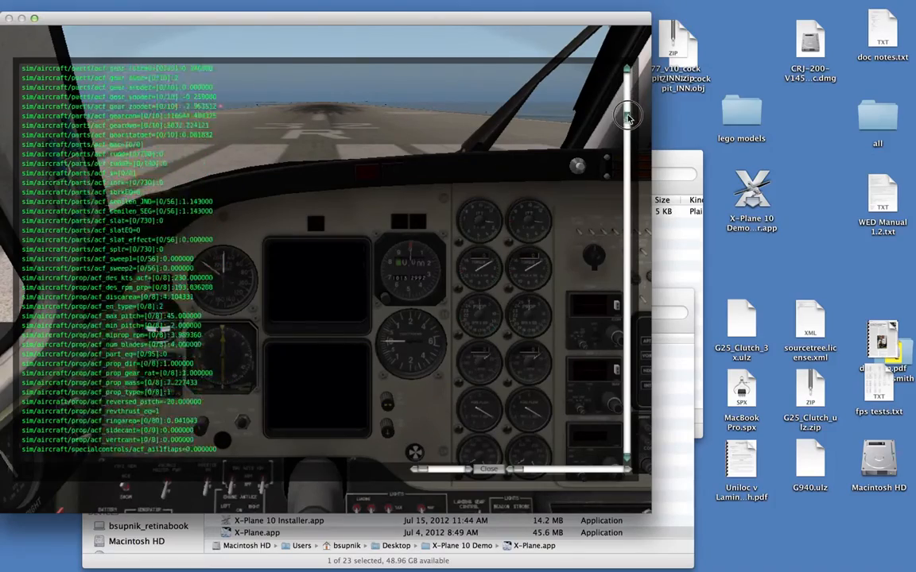
drag(628, 115, 630, 286)
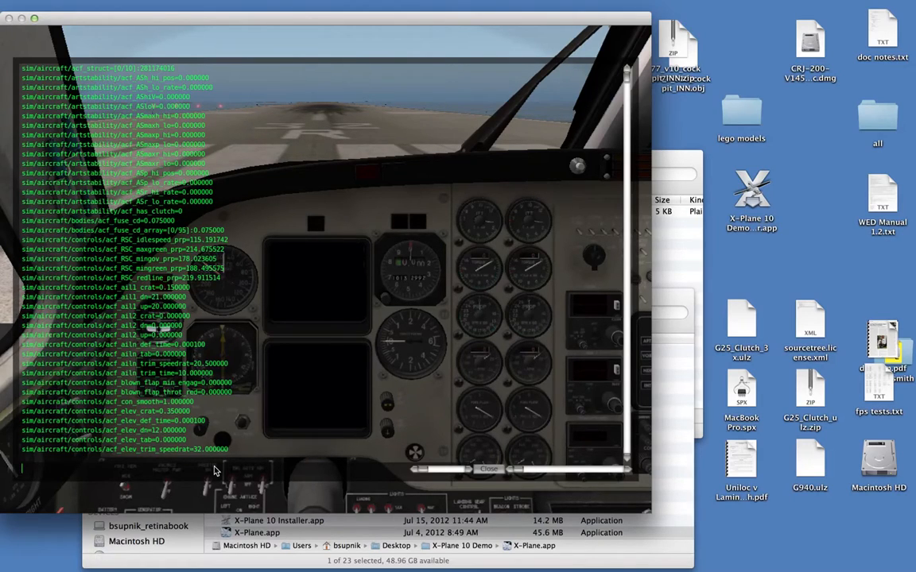
mouse_move(280, 470)
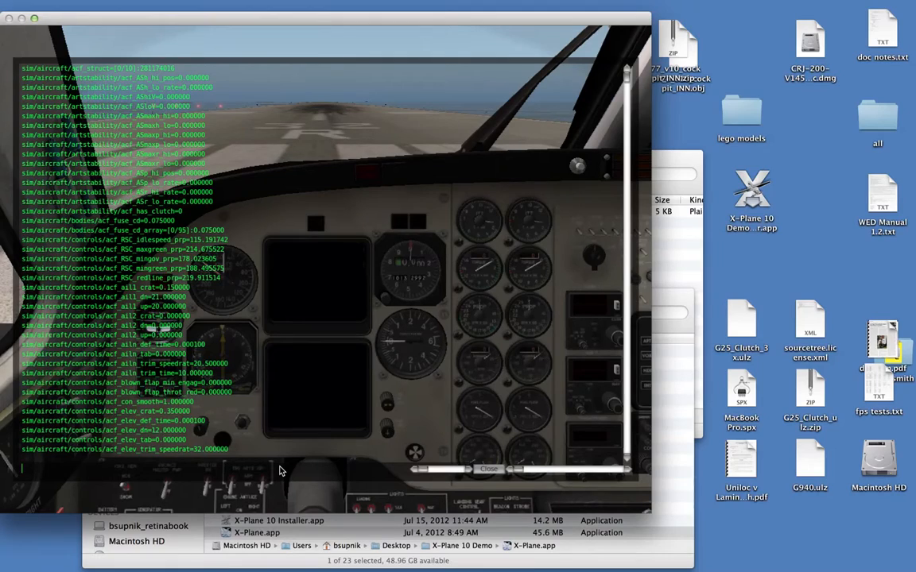
mouse_move(107, 469)
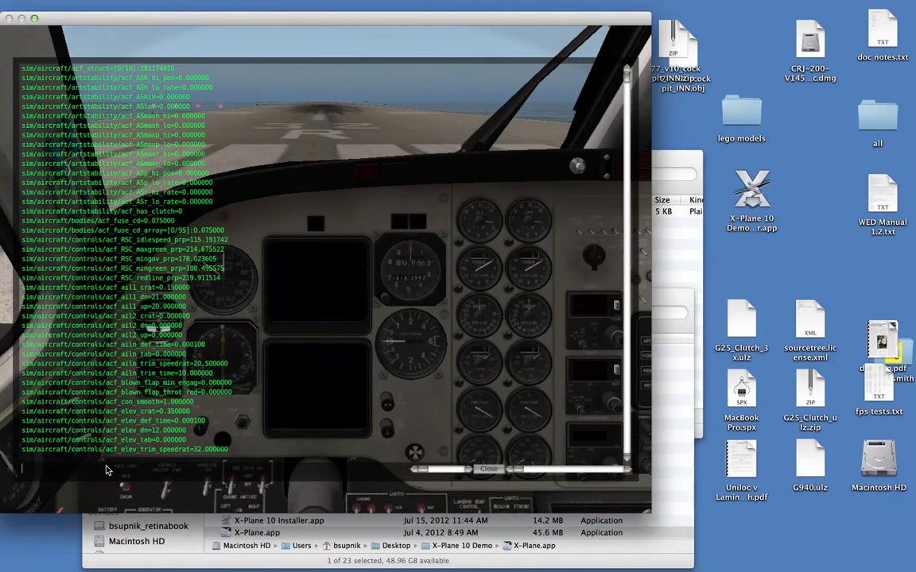
Step: Filter the dataref viewer by "engine N1" to narrow it to the N1 datarefs
text(engine)
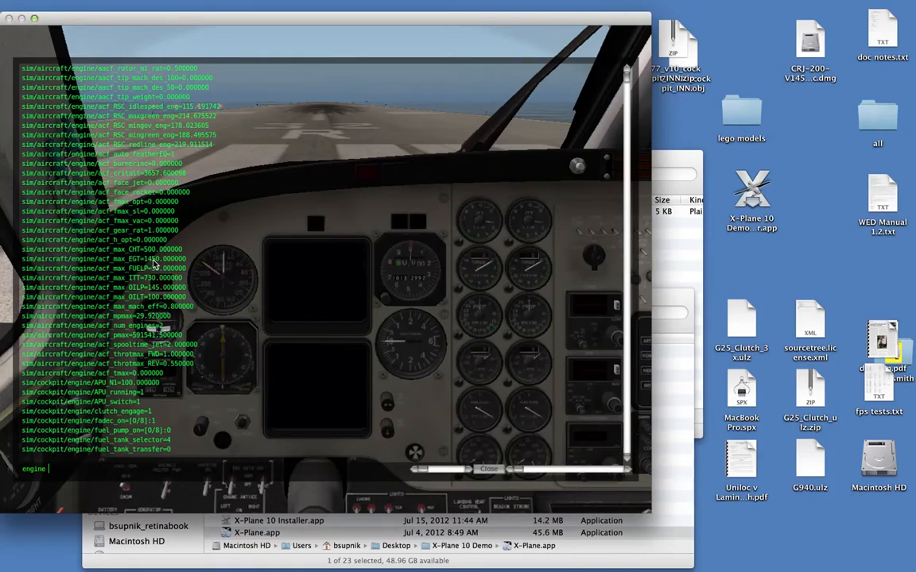
text(N1)
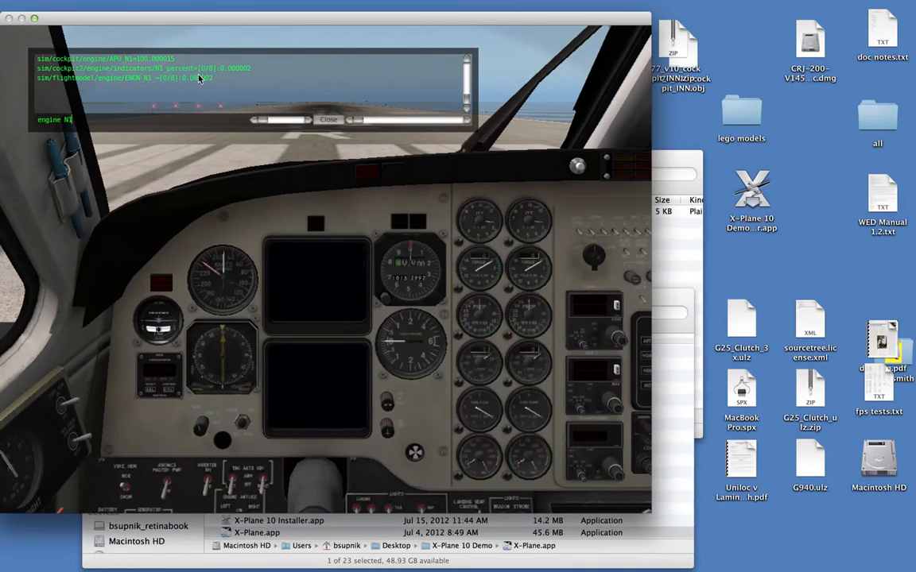
mouse_move(229, 139)
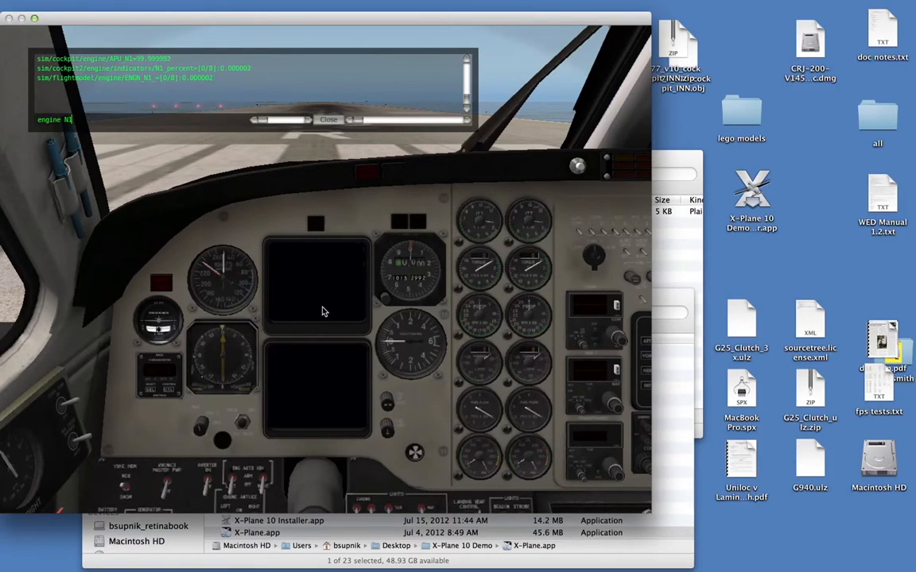
mouse_move(234, 277)
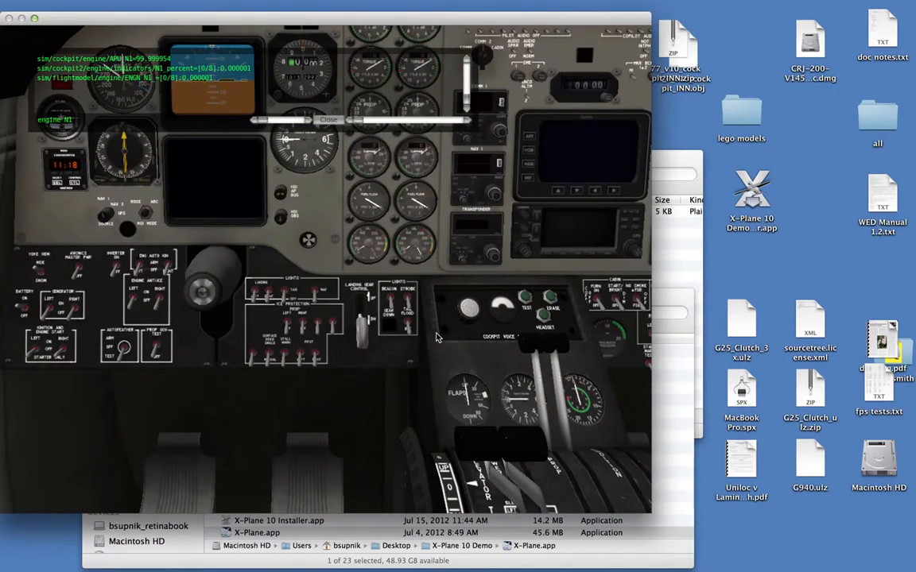
mouse_move(135, 268)
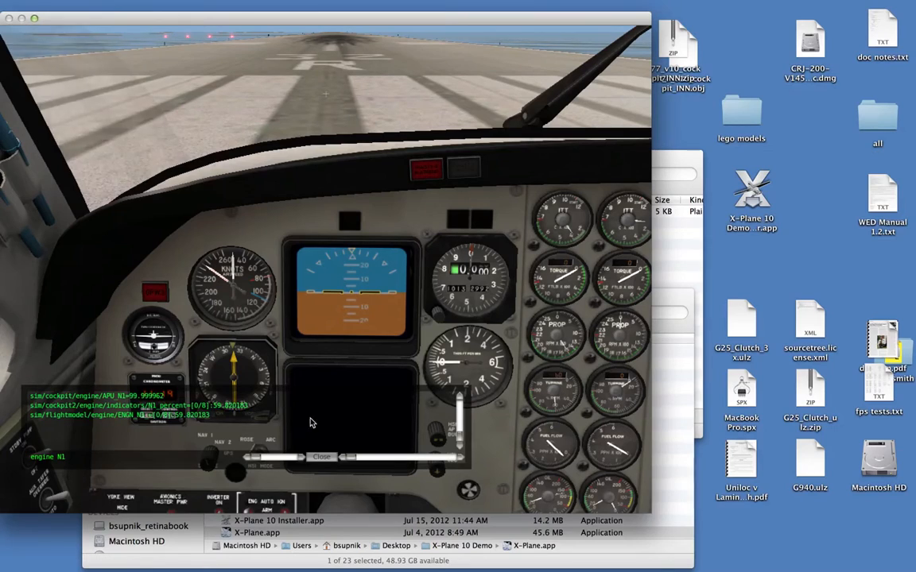
mouse_move(75, 477)
text(|engine N2)
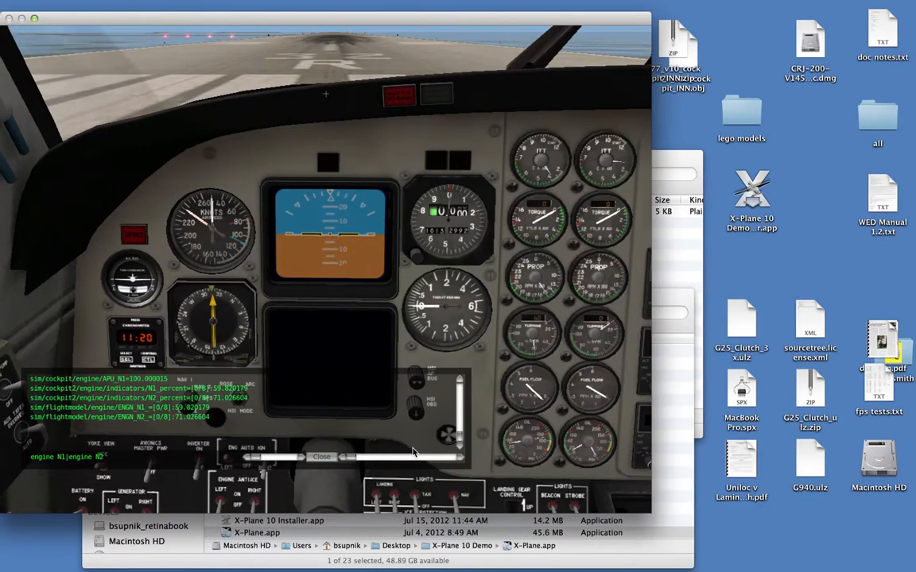
Step: Pan the cockpit view toward the lower switch panel
drag(413, 456, 463, 462)
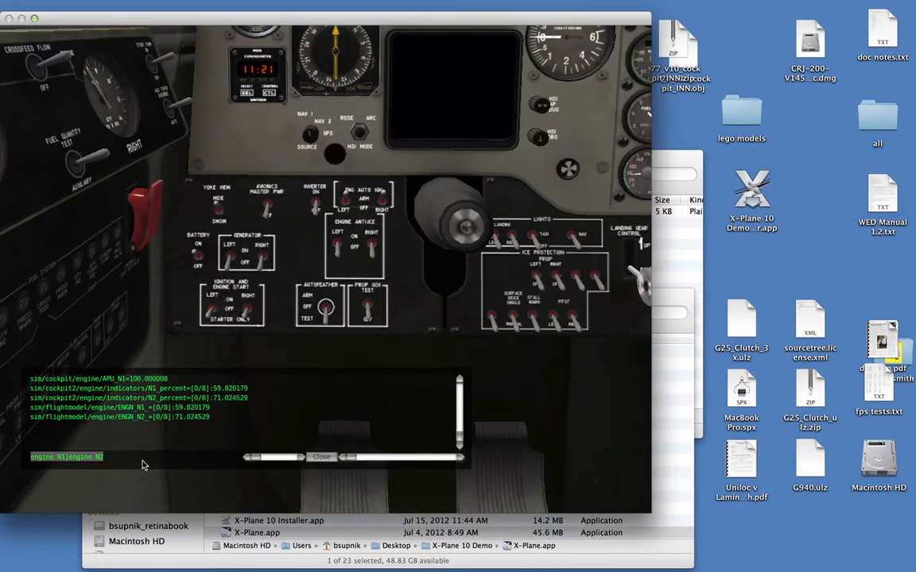
Step: Replace the dataref filter with "battery"
text(battery)
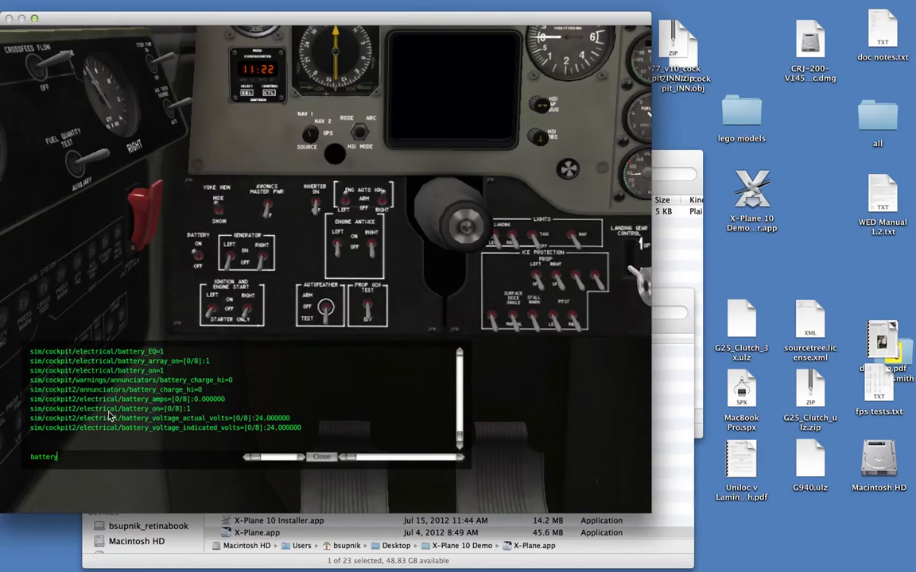
mouse_move(143, 414)
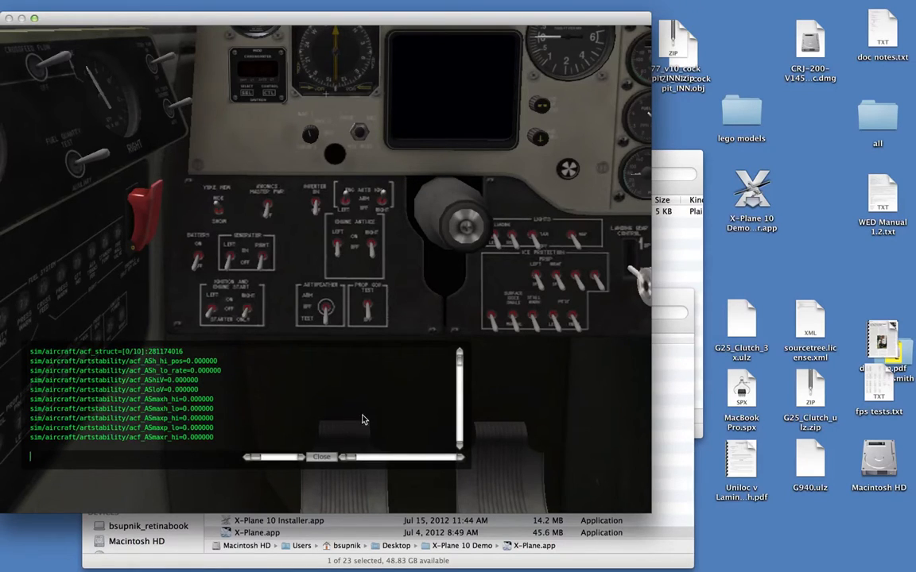
Step: Type "sim" in the DataRefEditor window
text(sim)
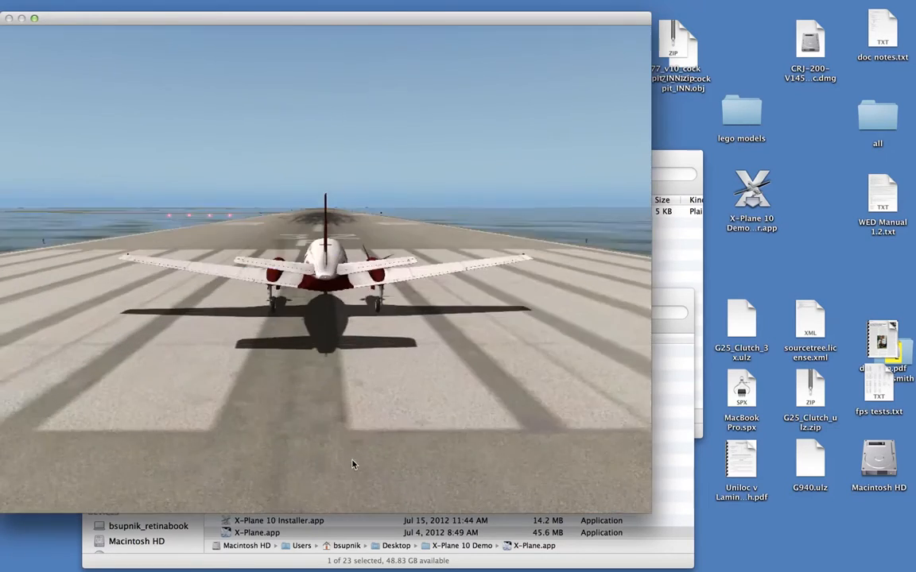
Step: Reopen the dataref viewer from the Plugins menu and type "pl" and "ne" into its filter
click(364, 31)
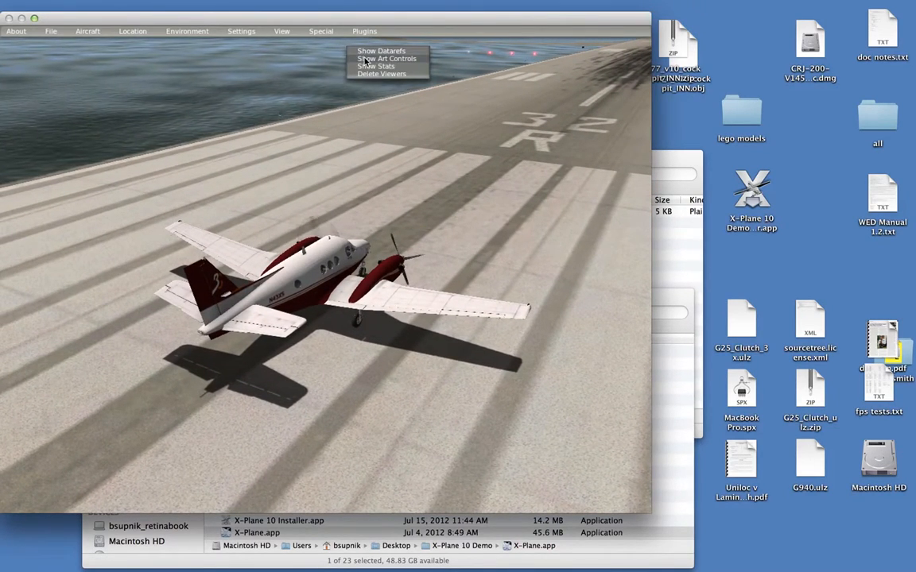
click(382, 50)
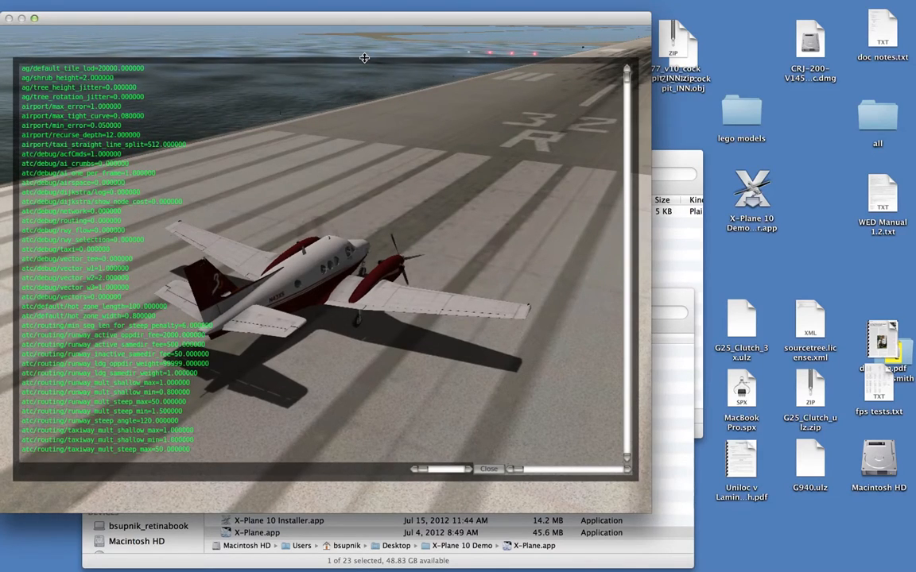
text(pla)
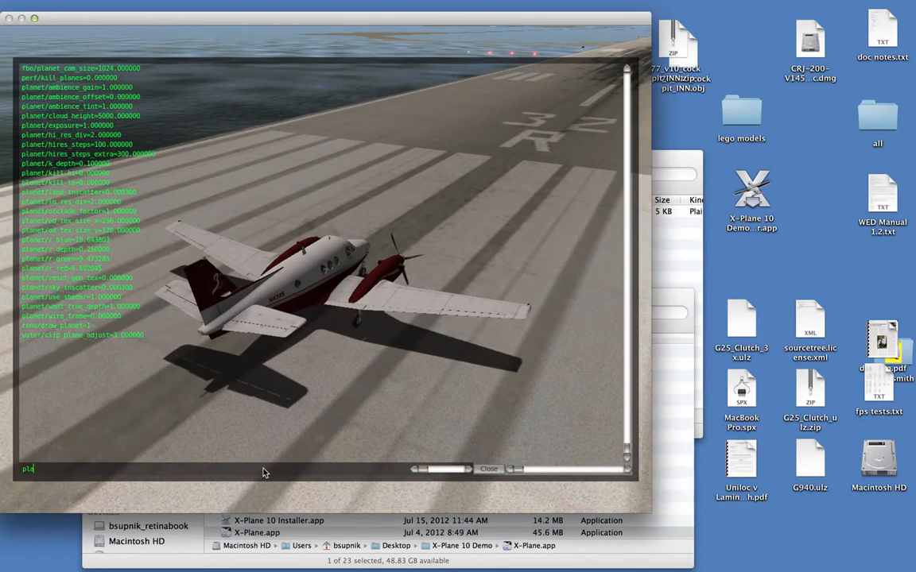
text(ne k)
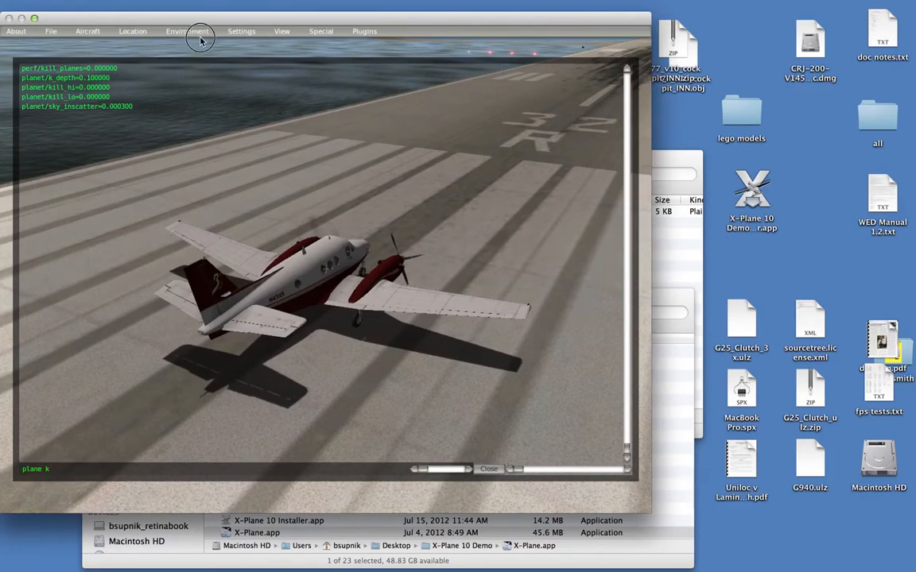
Step: Browse the Environment, Settings and Plugins menus
click(240, 31)
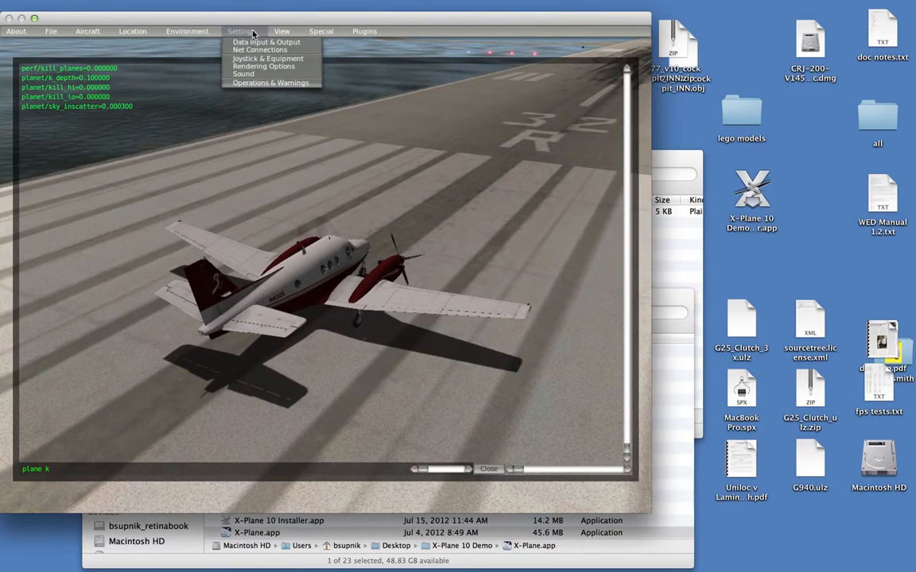
click(265, 41)
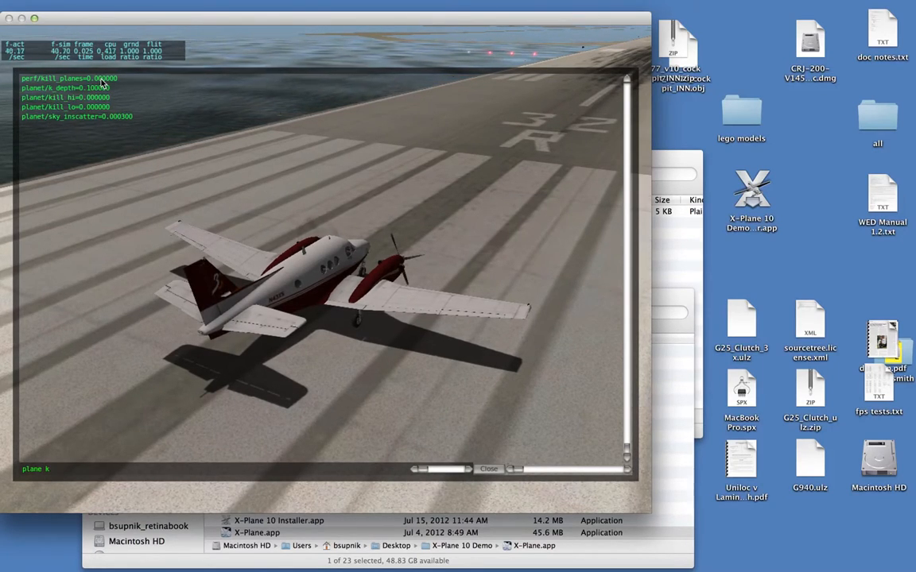
click(364, 31)
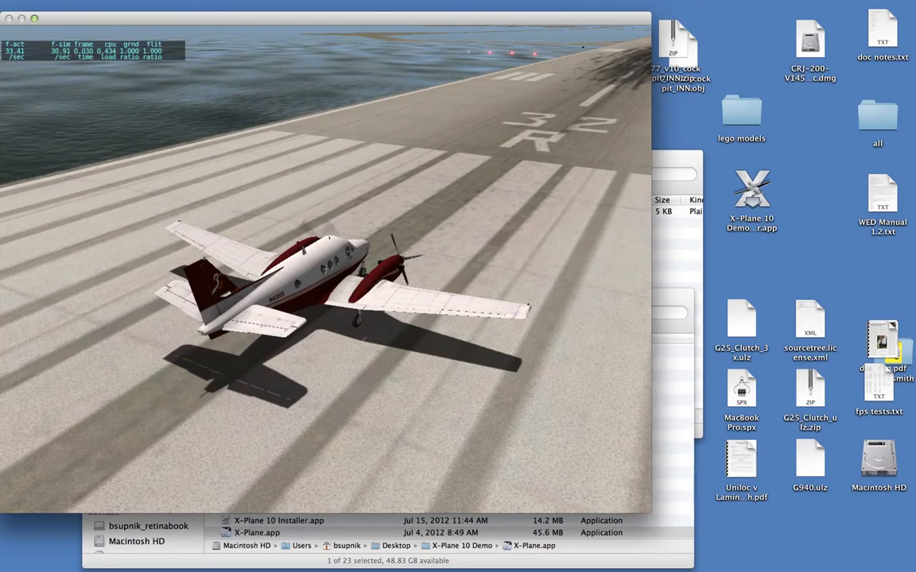
Step: Open a fresh dataref viewer filtered on 'engine N1|engine N2'
click(365, 31)
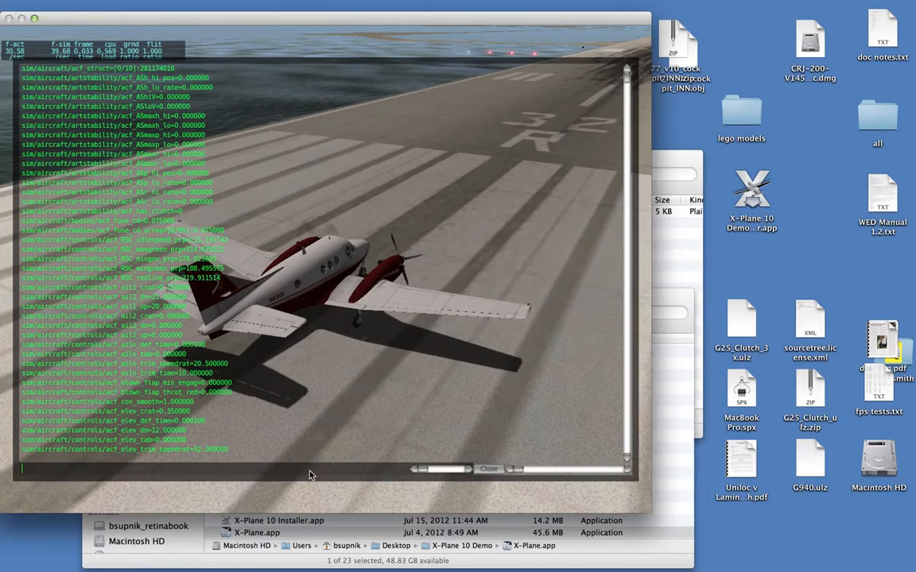
text(engine N1|engine N2)
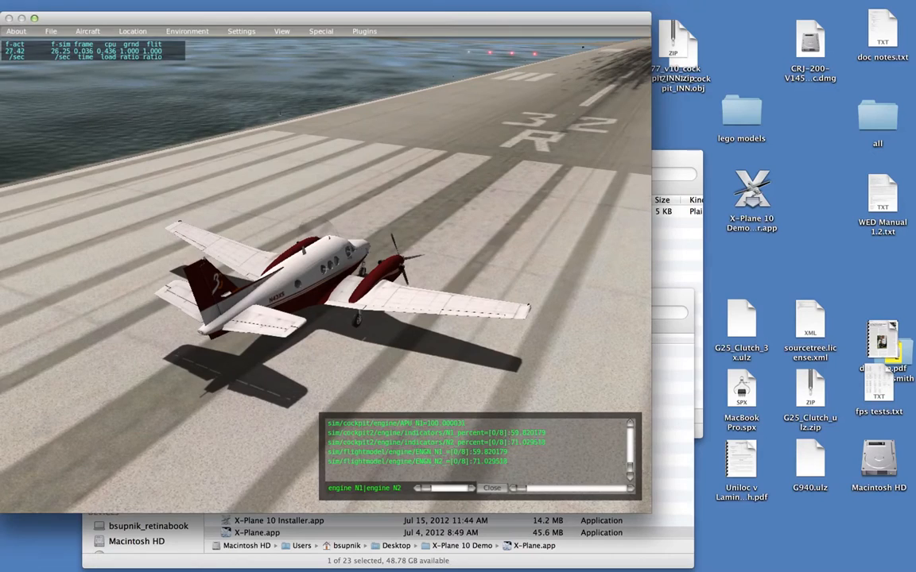
click(50, 31)
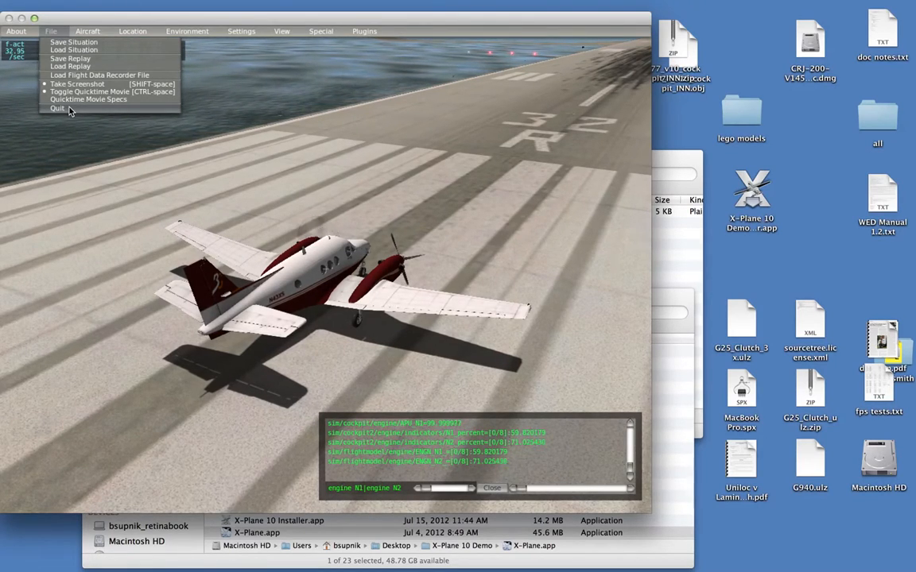
Step: Quit X-Plane, then in Finder add a new folder inside Output > preferences
click(58, 108)
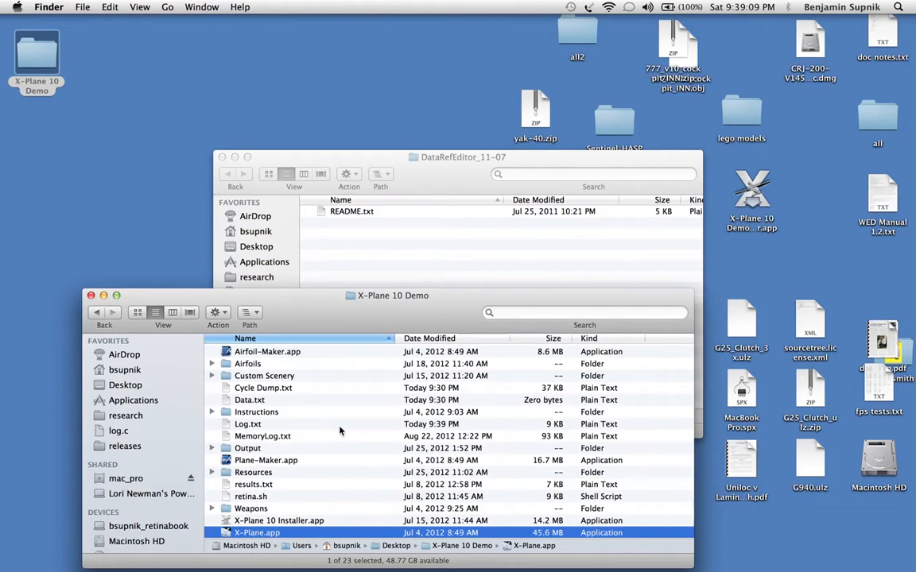
click(247, 448)
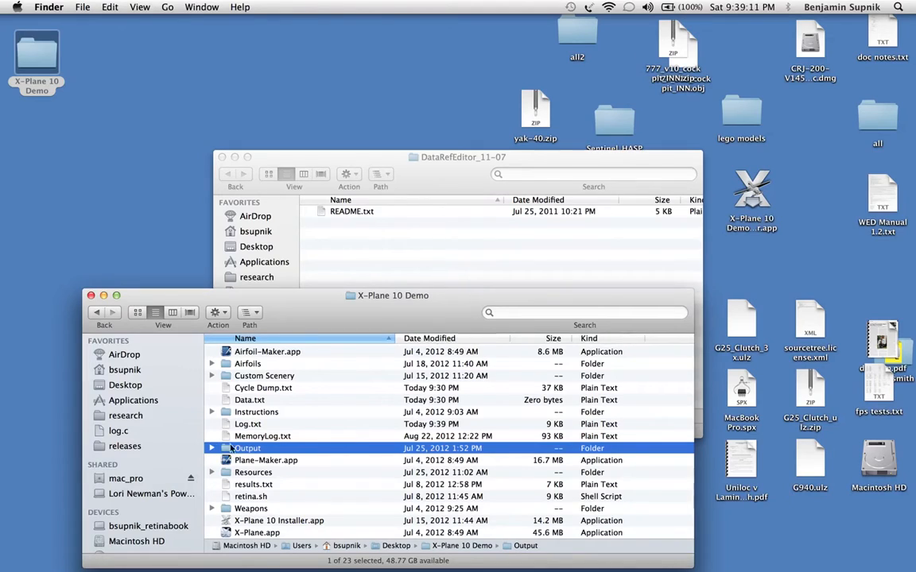
double_click(248, 447)
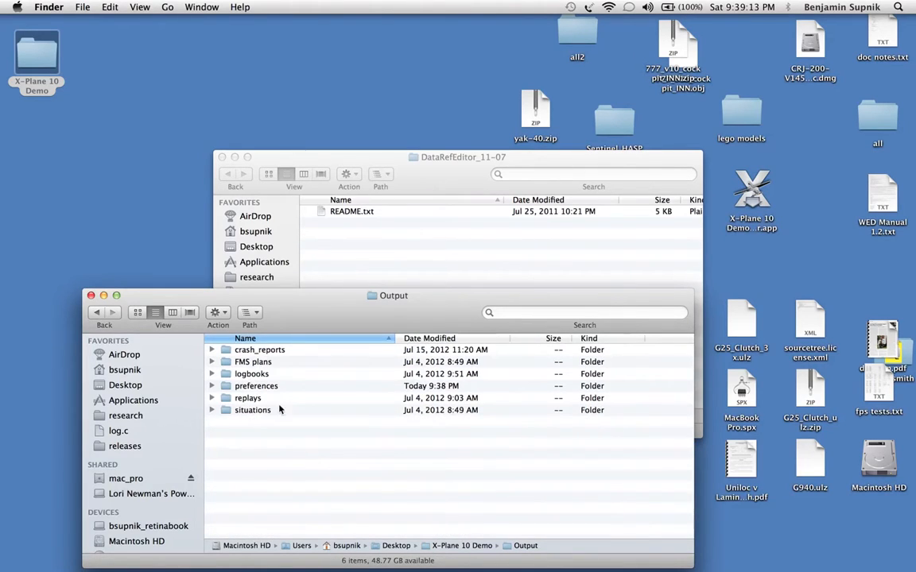
double_click(256, 385)
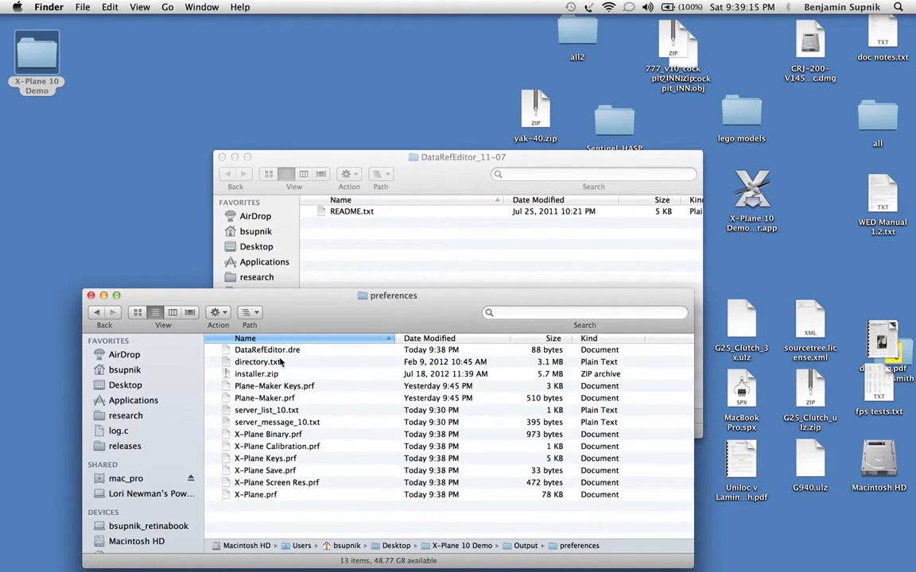
click(266, 350)
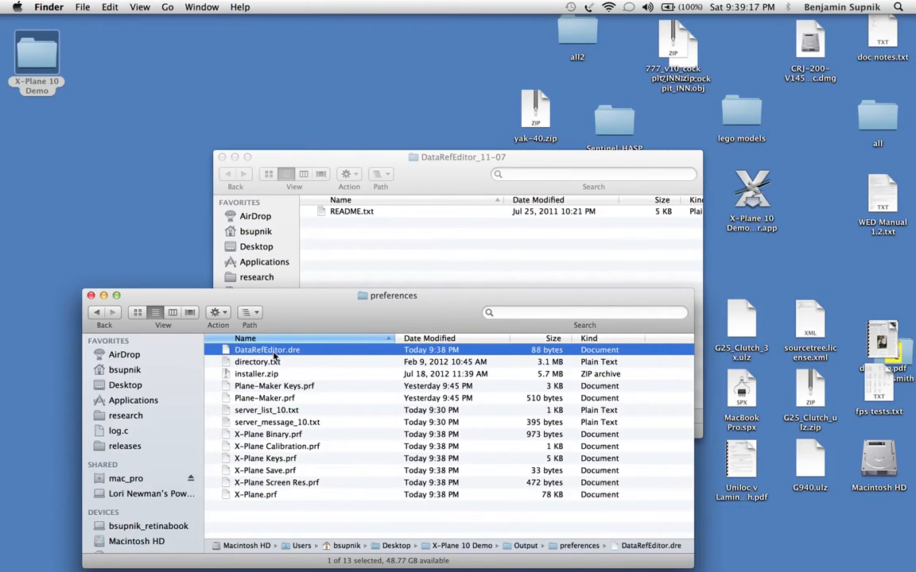
click(266, 518)
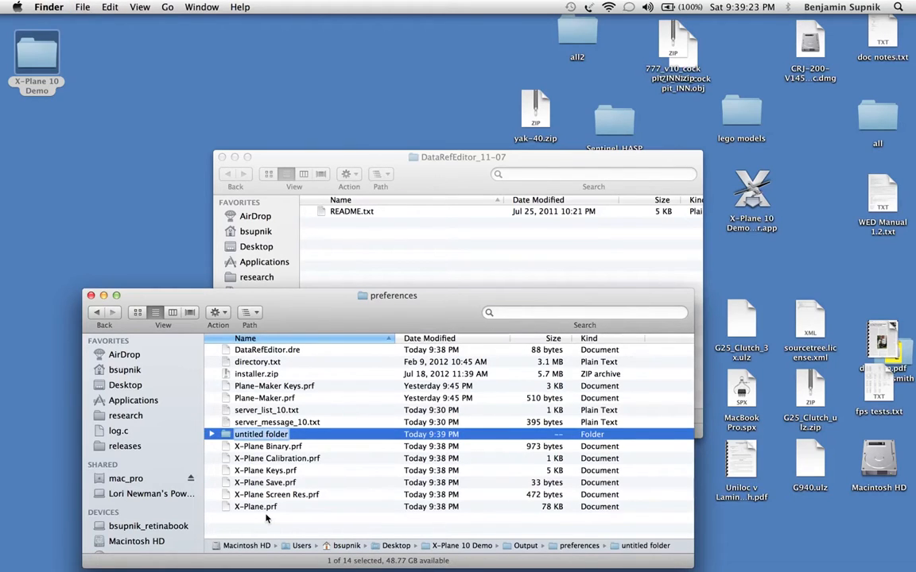
Step: Name the folder 'DRE Presets', file the preset in it as engine_n1n2.dre, and return to X-Plane 10 Demo
text(DRE Presets)
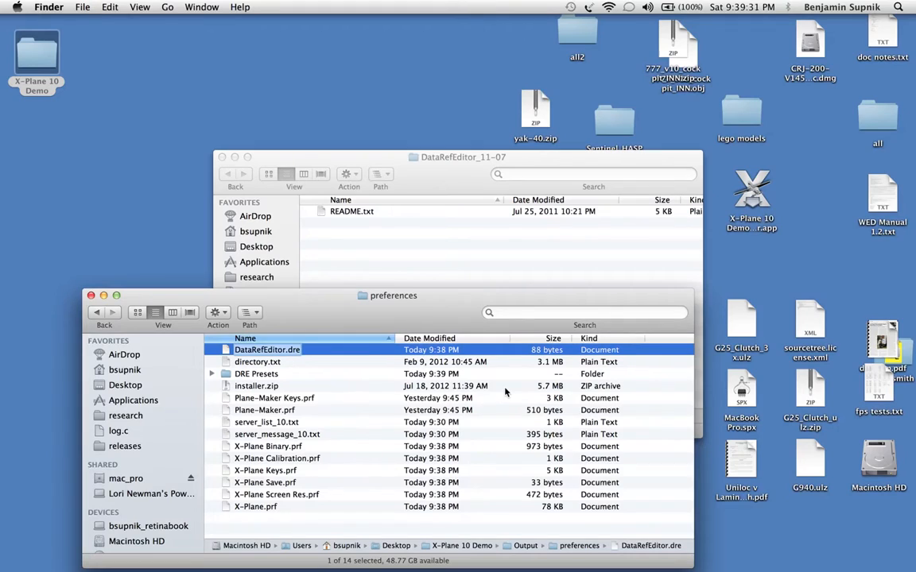
text(eng)
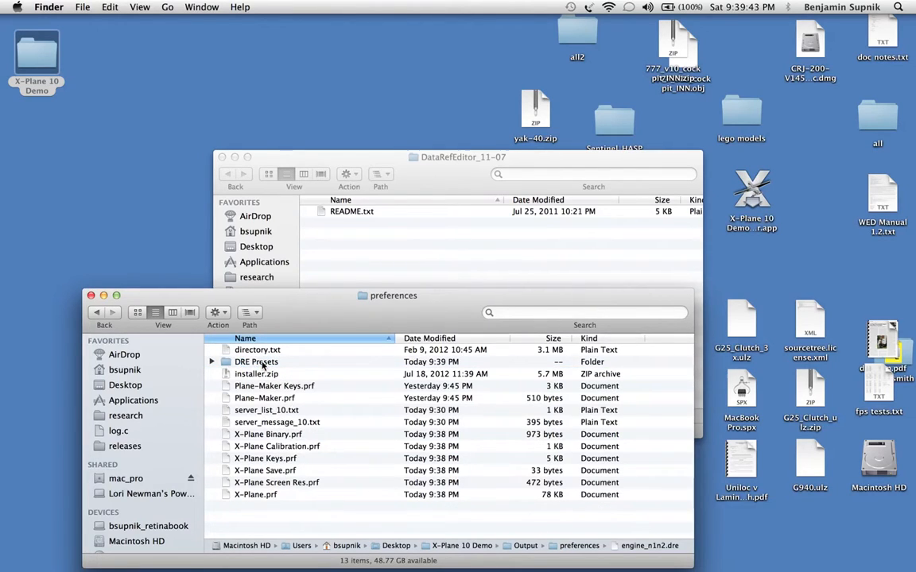
click(211, 361)
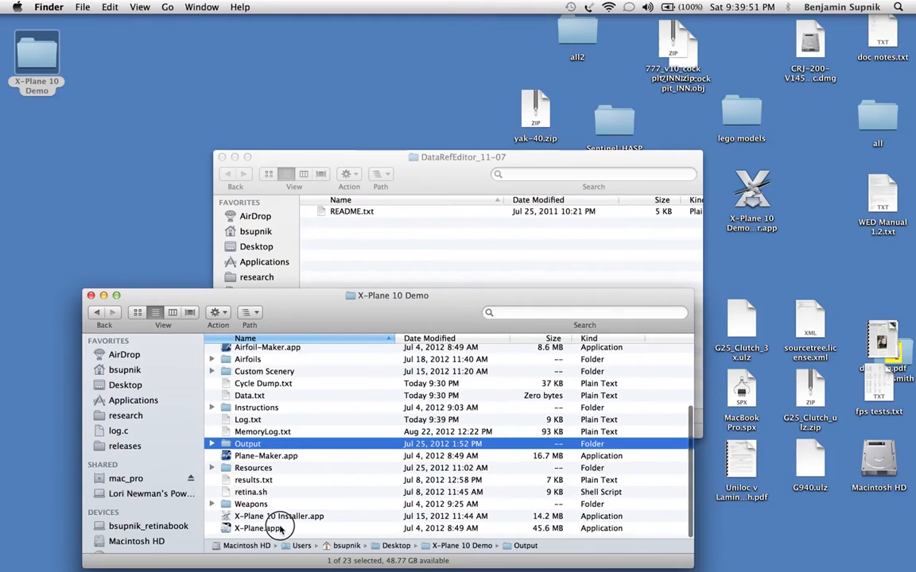
Step: Relaunch X-Plane and reopen the engine n1n2 preset from the Plugins menu
double_click(260, 528)
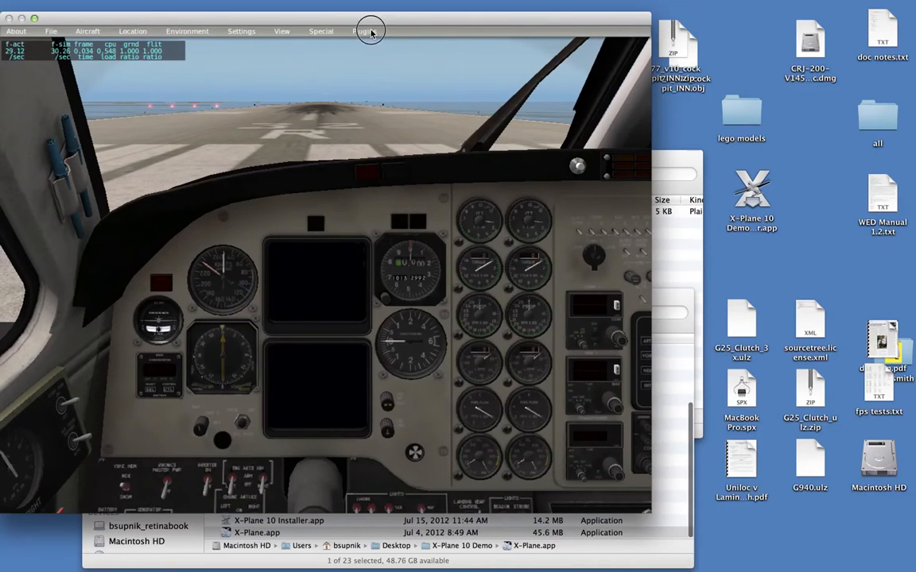
click(363, 31)
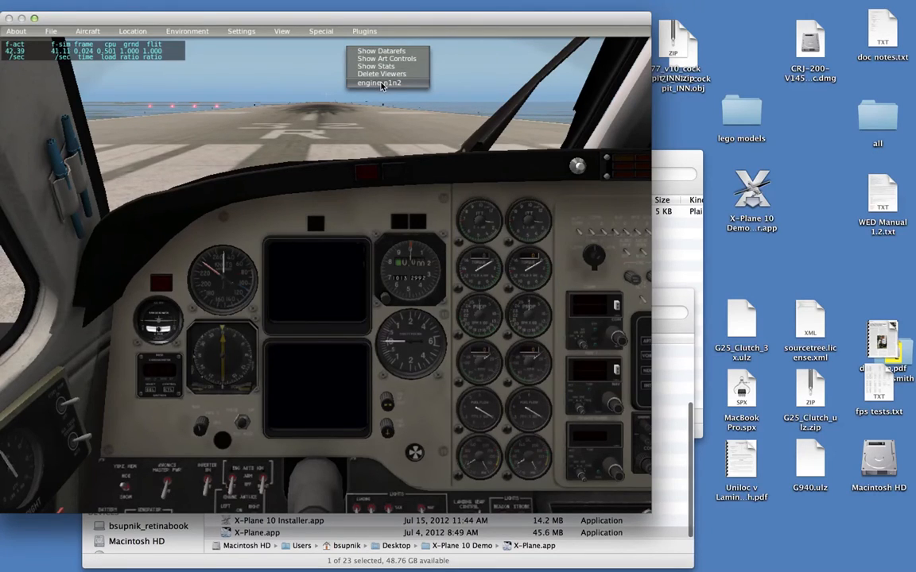
click(380, 83)
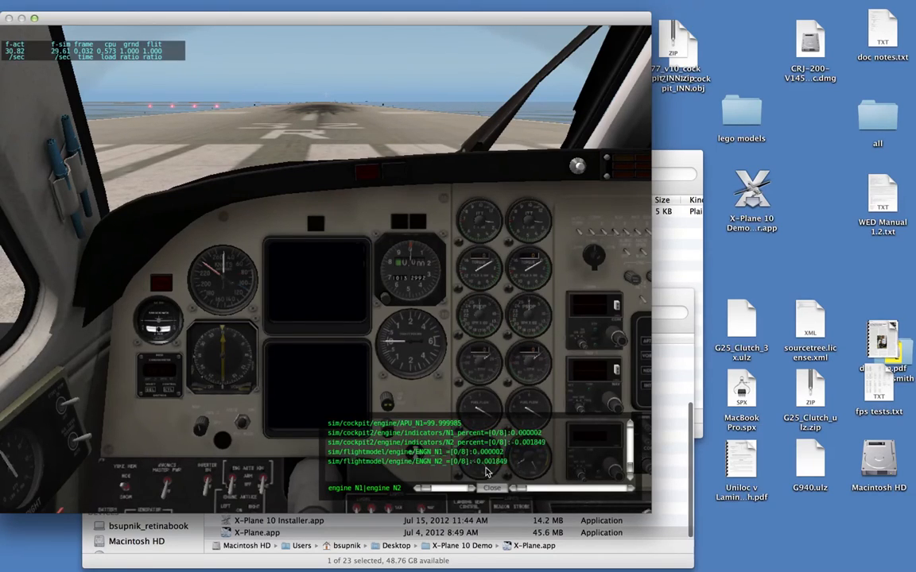
Step: Look at the Data Ref Editor plugin's options in the Plugins menu
click(364, 31)
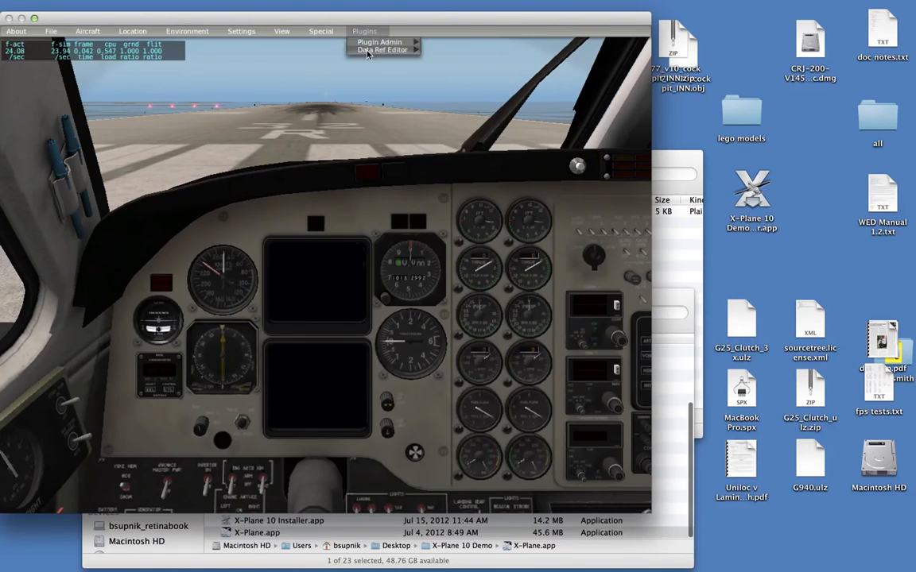
click(382, 49)
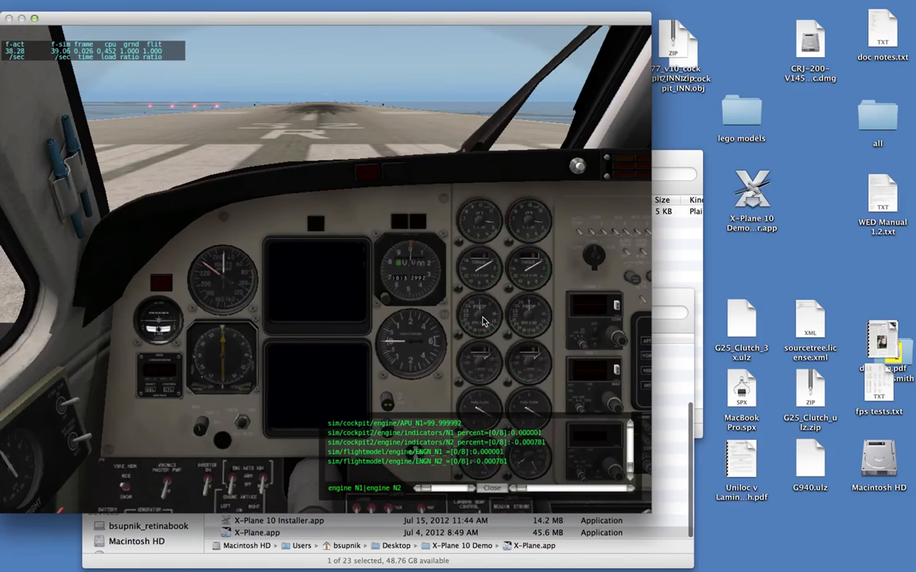
click(51, 31)
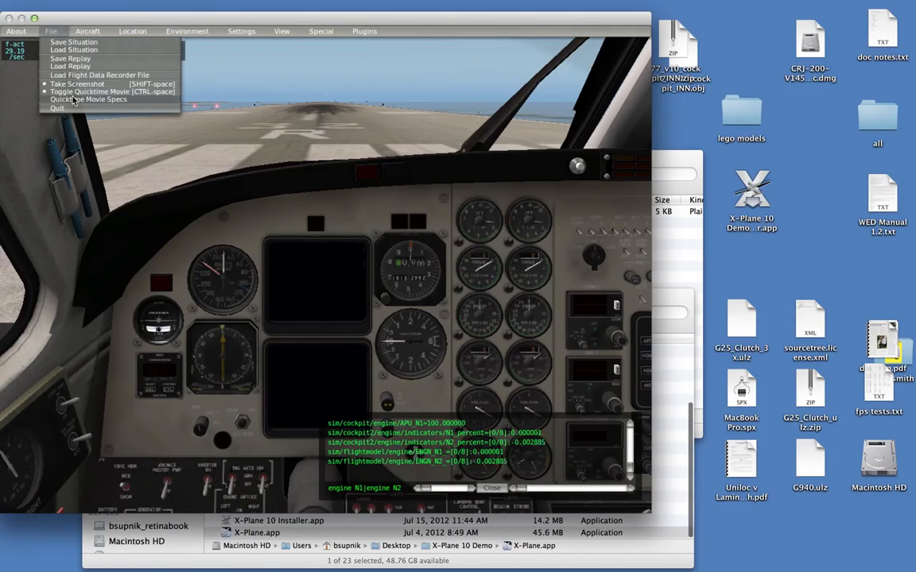